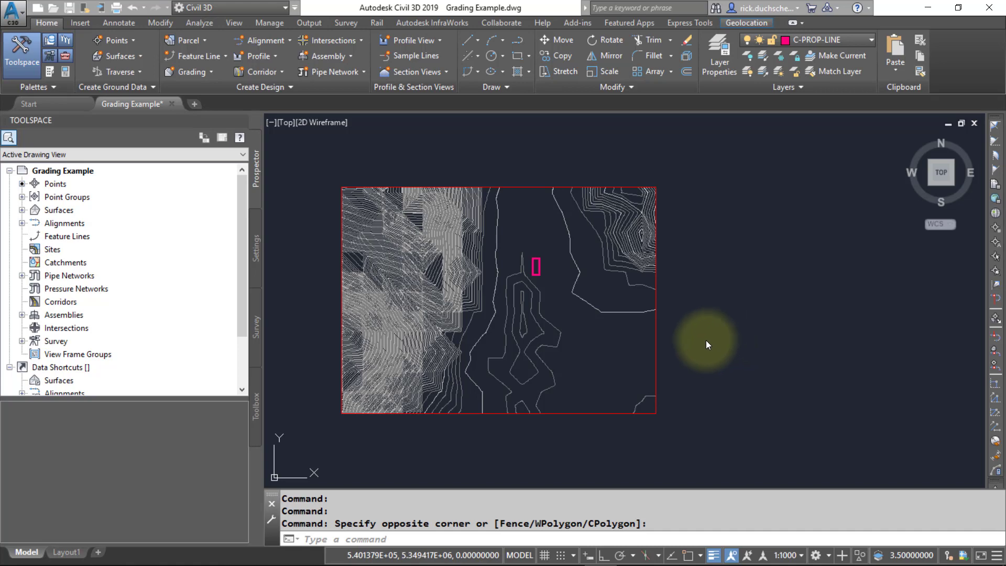
mouse_move(571, 325)
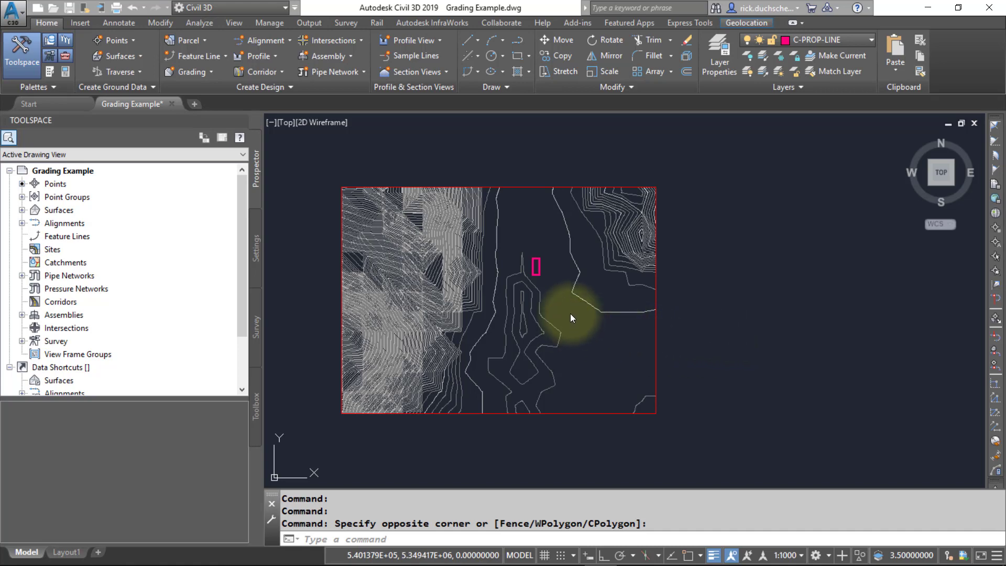
mouse_move(560, 300)
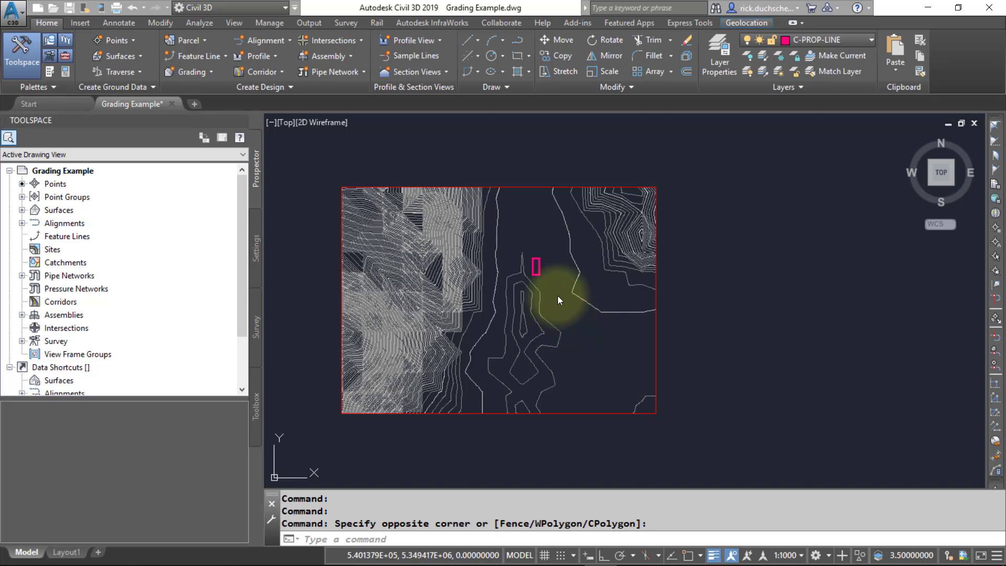
mouse_move(553, 298)
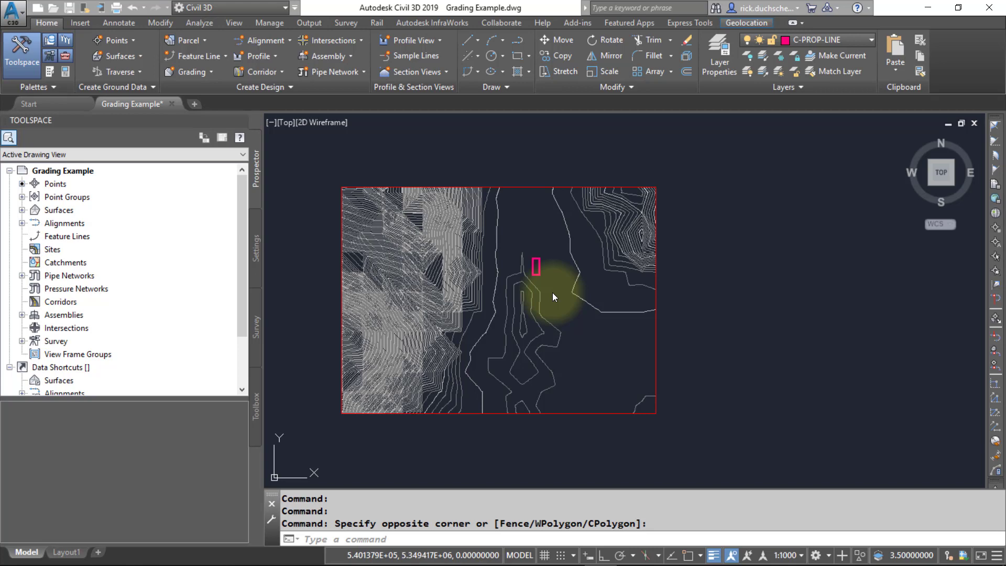
mouse_move(555, 281)
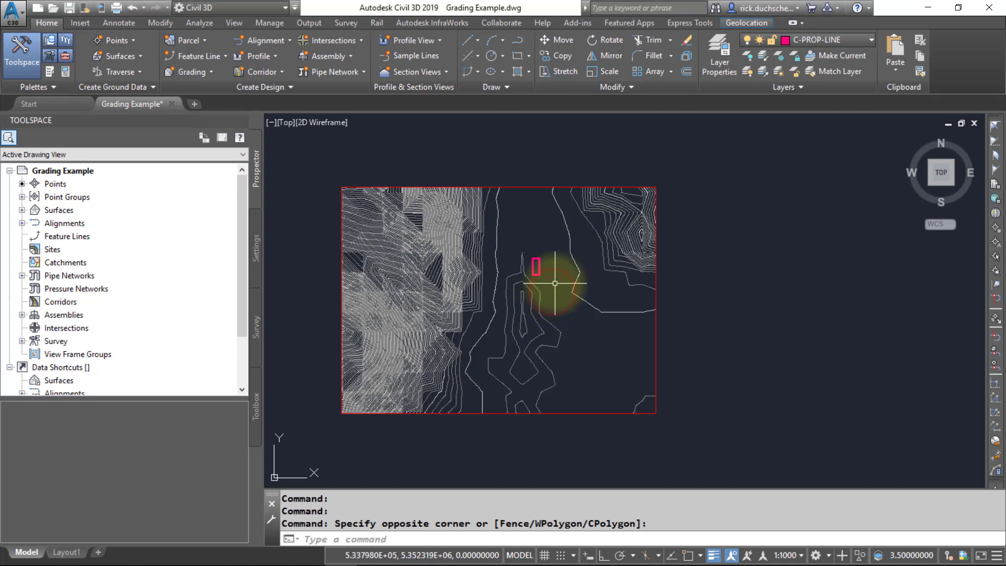
mouse_move(555, 285)
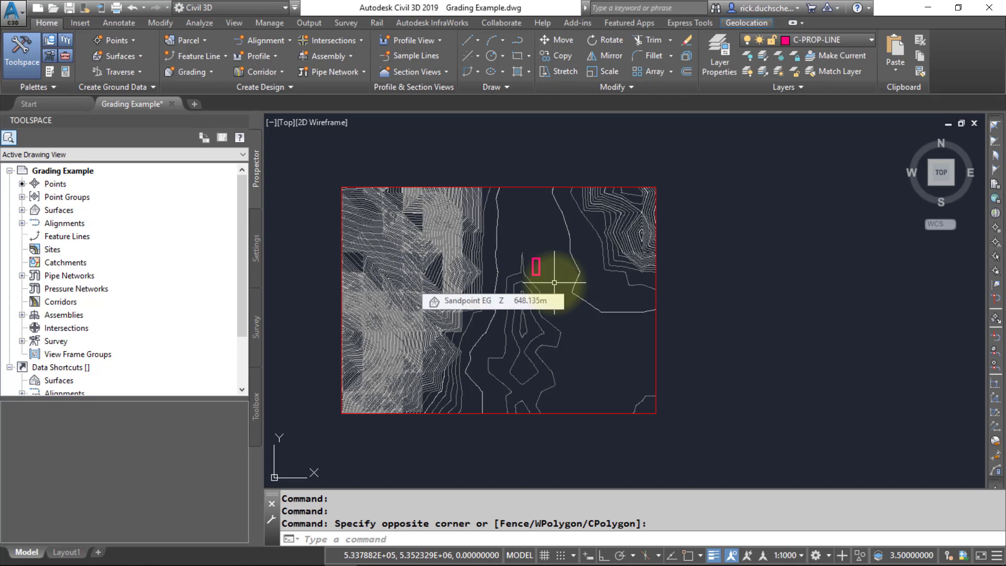
mouse_move(549, 291)
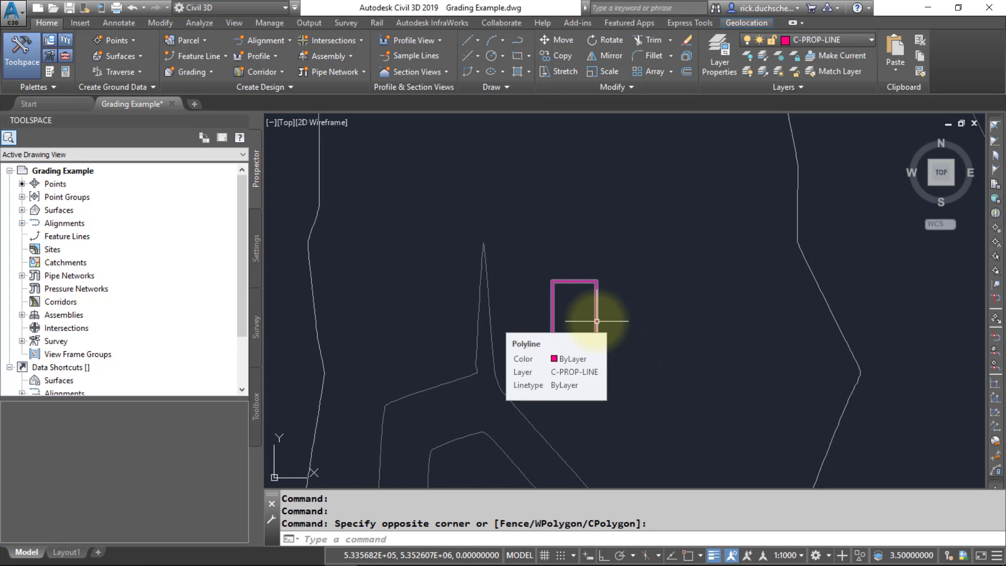
mouse_move(617, 333)
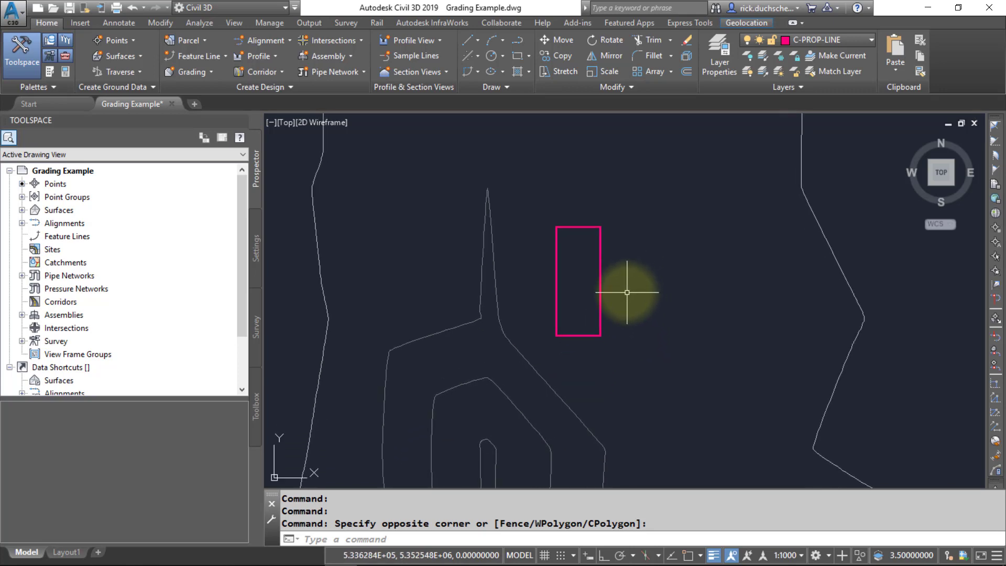
mouse_move(617, 308)
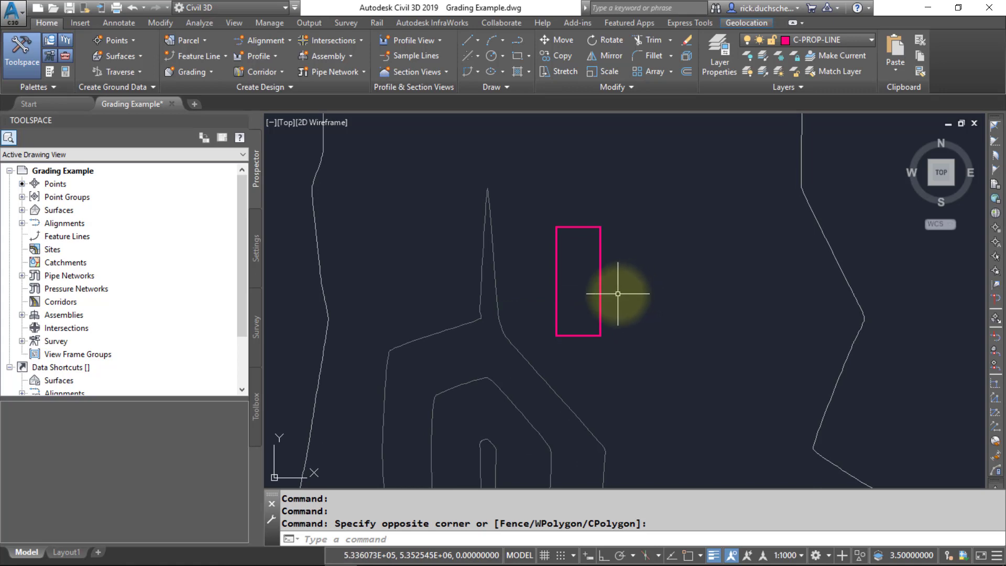
mouse_move(614, 293)
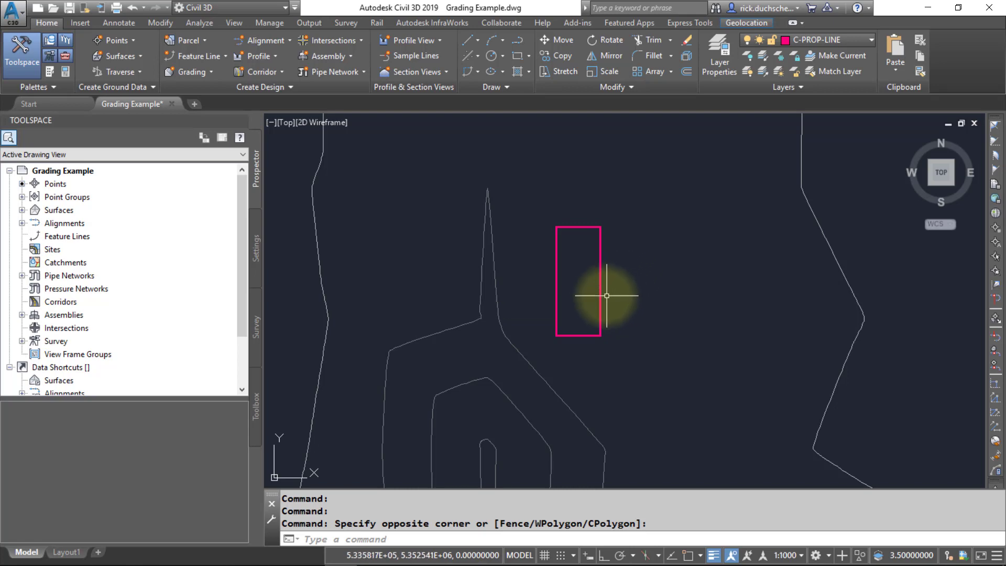
mouse_move(602, 291)
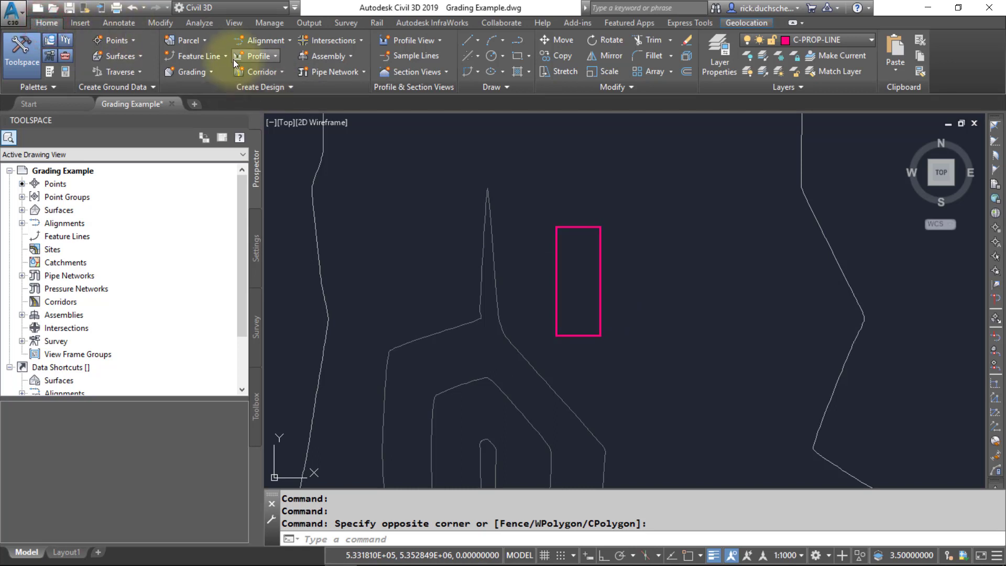
Step: Start Create Feature Lines from Objects from the Feature Line dropdown on the Home ribbon
click(199, 56)
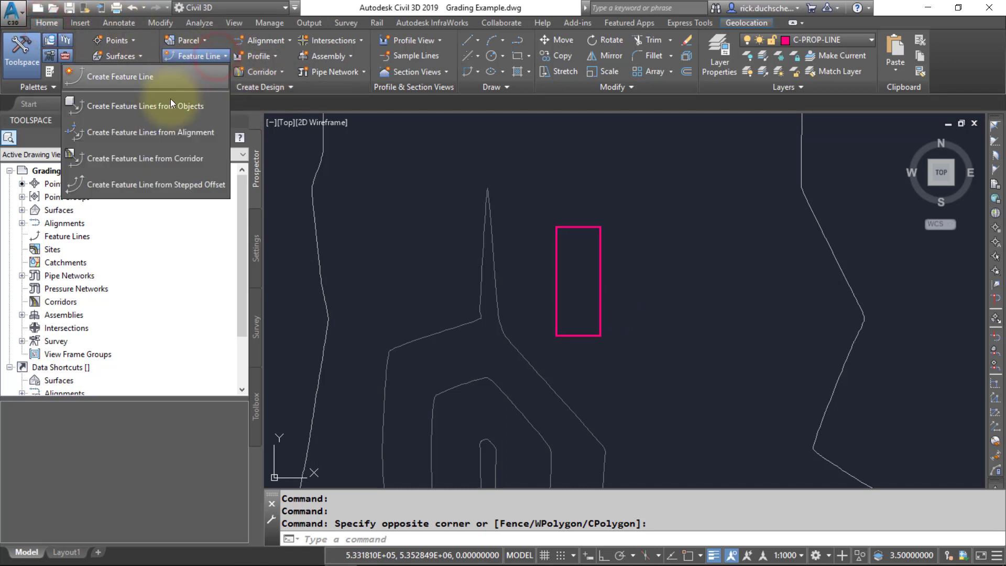
mouse_move(168, 110)
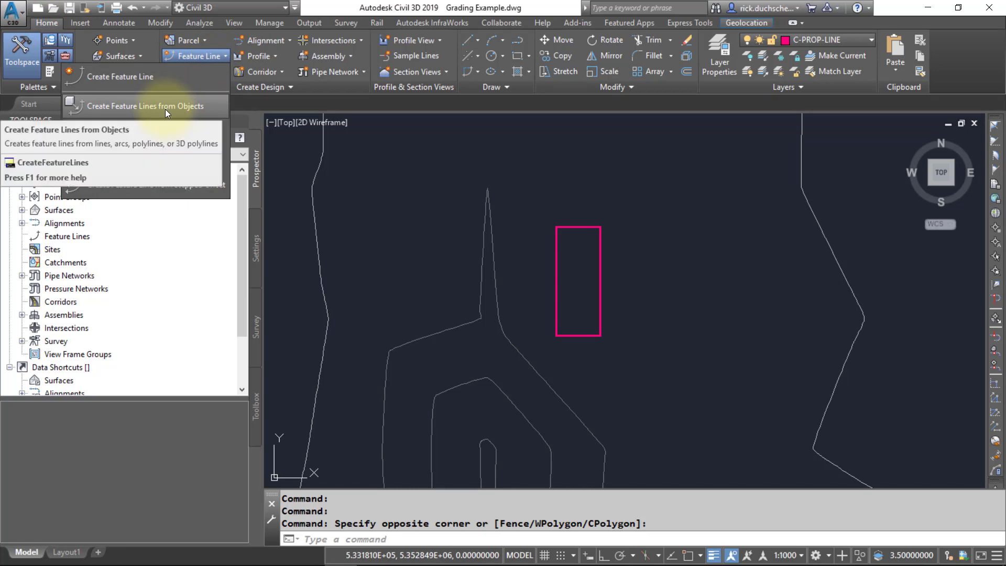
mouse_move(141, 81)
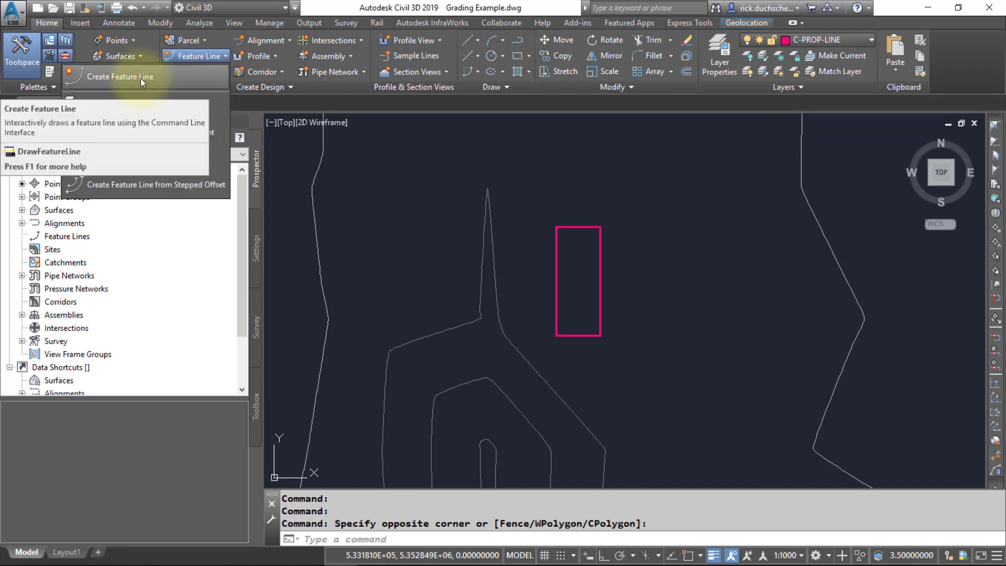
mouse_move(141, 103)
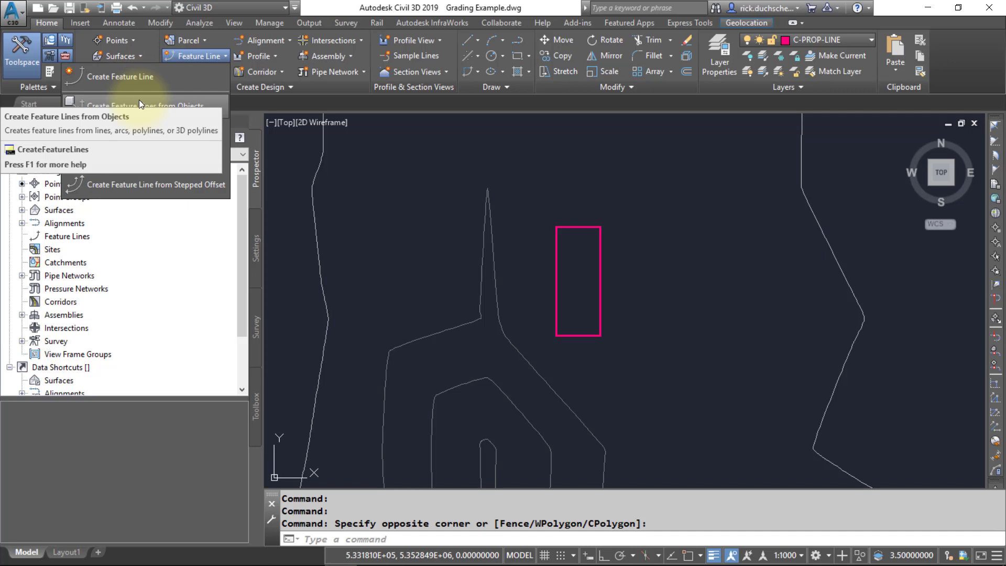
mouse_move(140, 107)
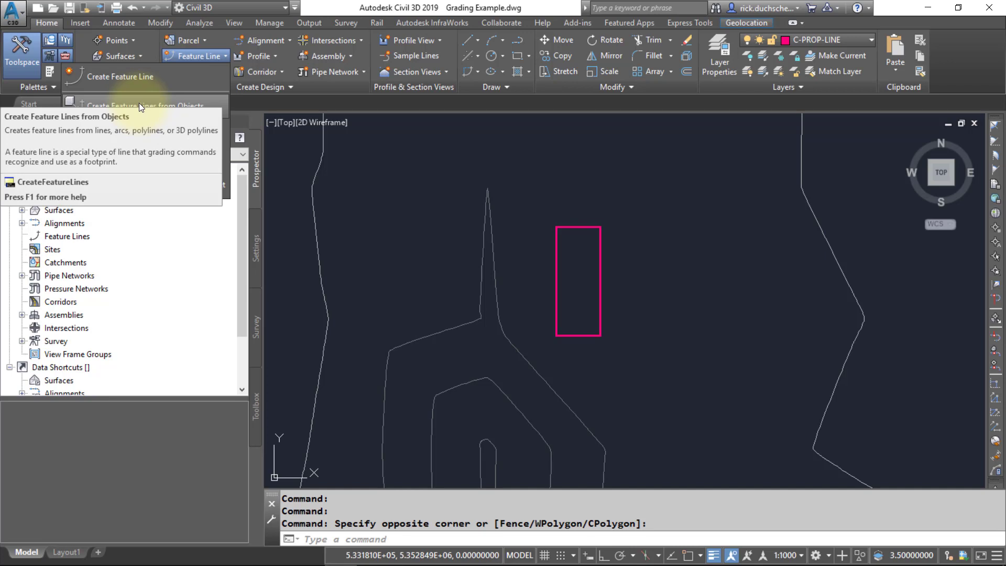
click(142, 105)
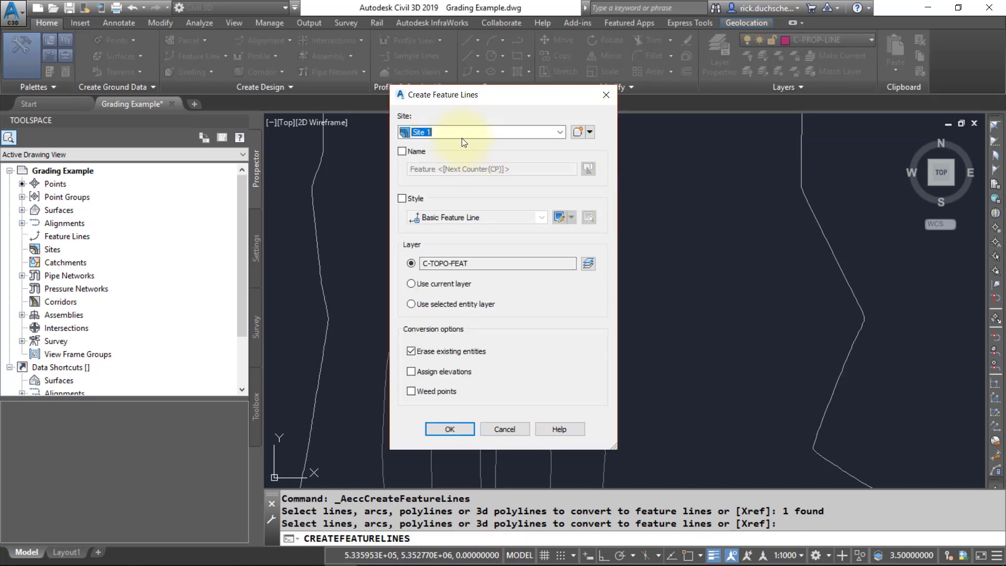
mouse_move(559, 132)
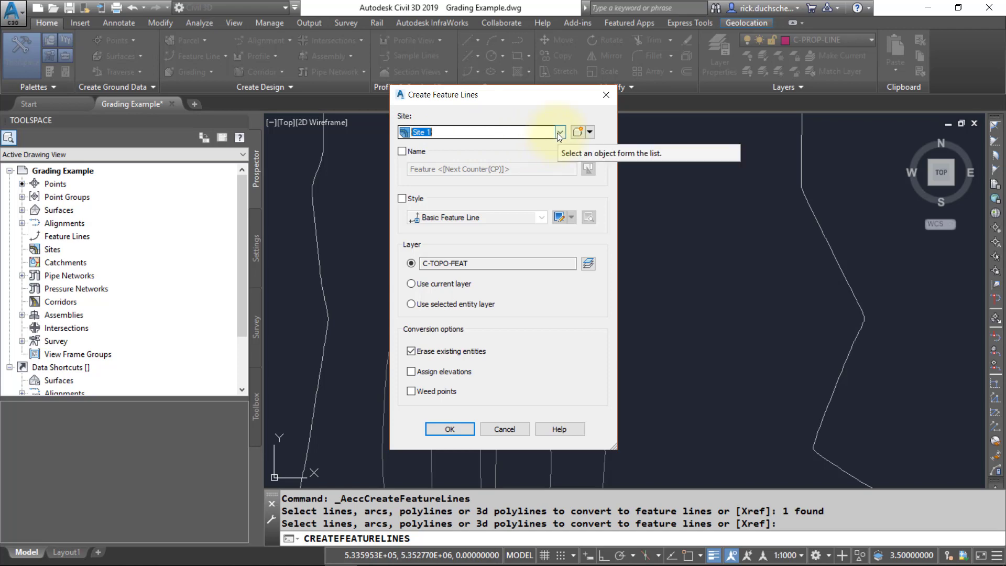
click(558, 132)
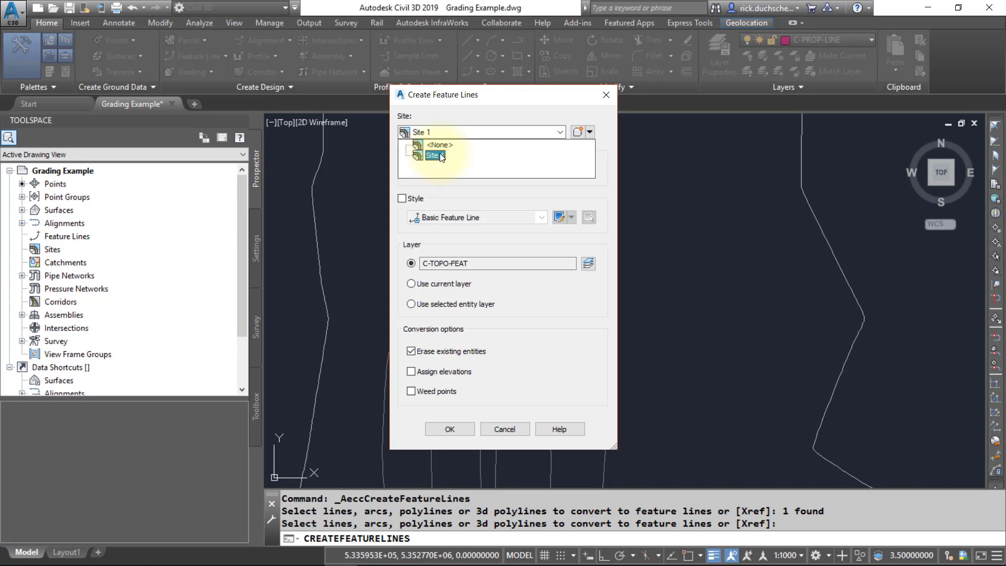
click(439, 144)
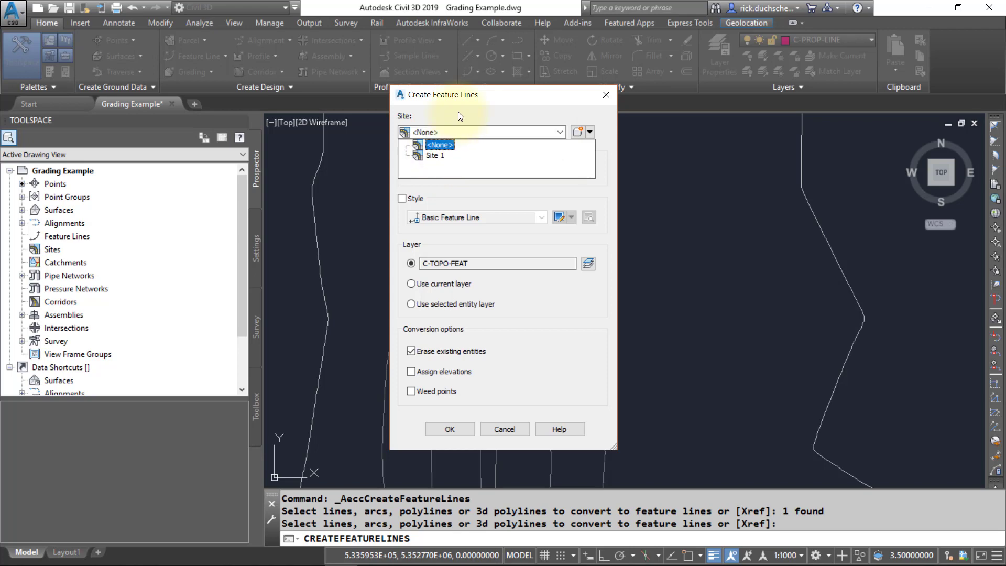
click(434, 155)
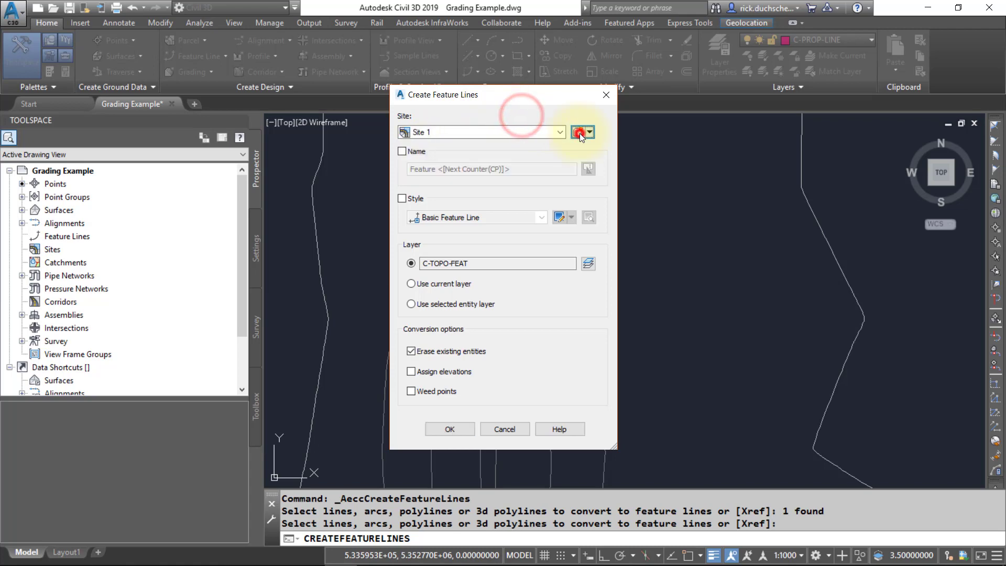
Step: Create a new site named Building Pad and select it in the Create Feature Lines dialog
click(578, 132)
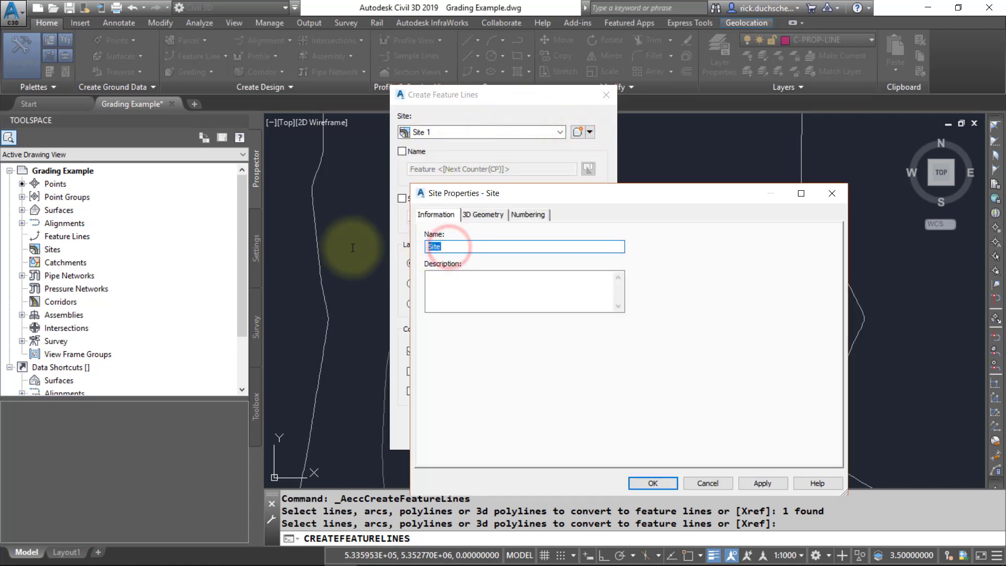
text(Building Pad)
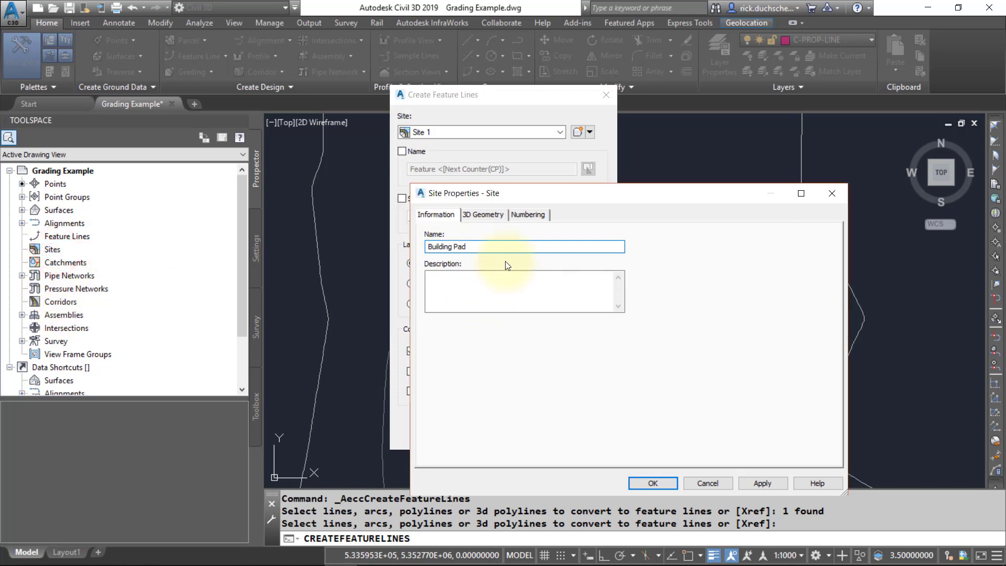
click(651, 483)
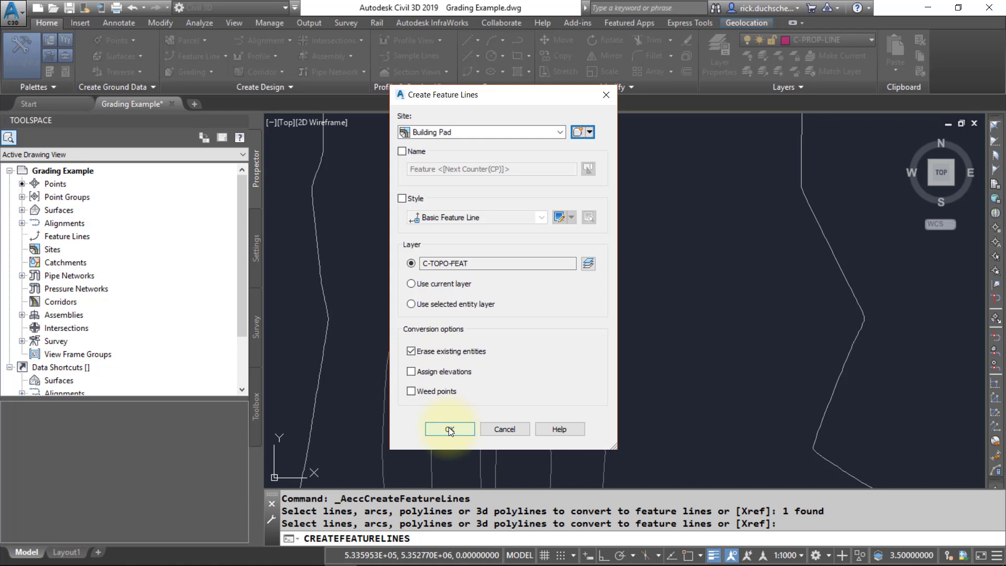
Step: Confirm the conversion and select the new rectangular feature line in the Building Pad site
click(449, 428)
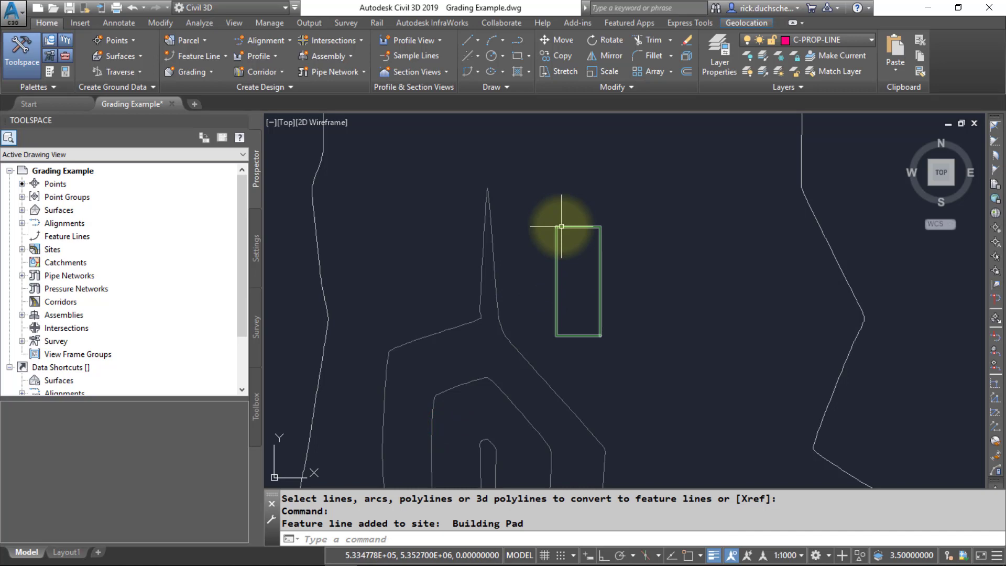
mouse_move(561, 226)
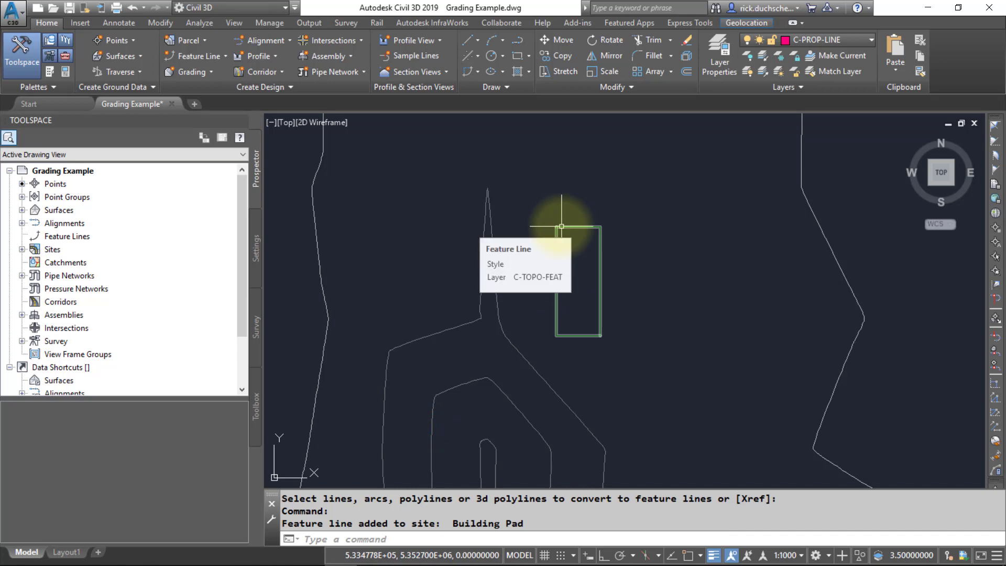
click(560, 225)
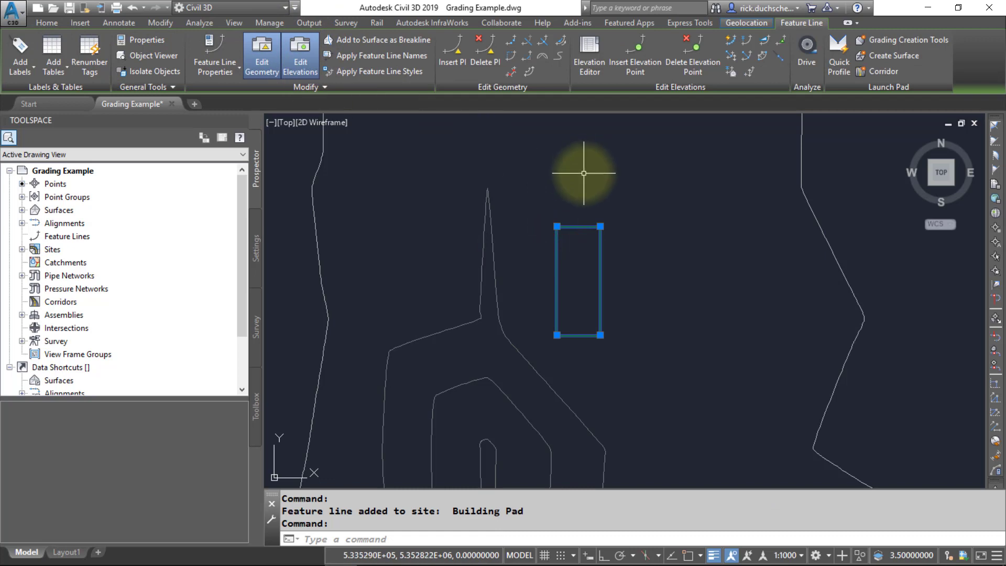
mouse_move(585, 173)
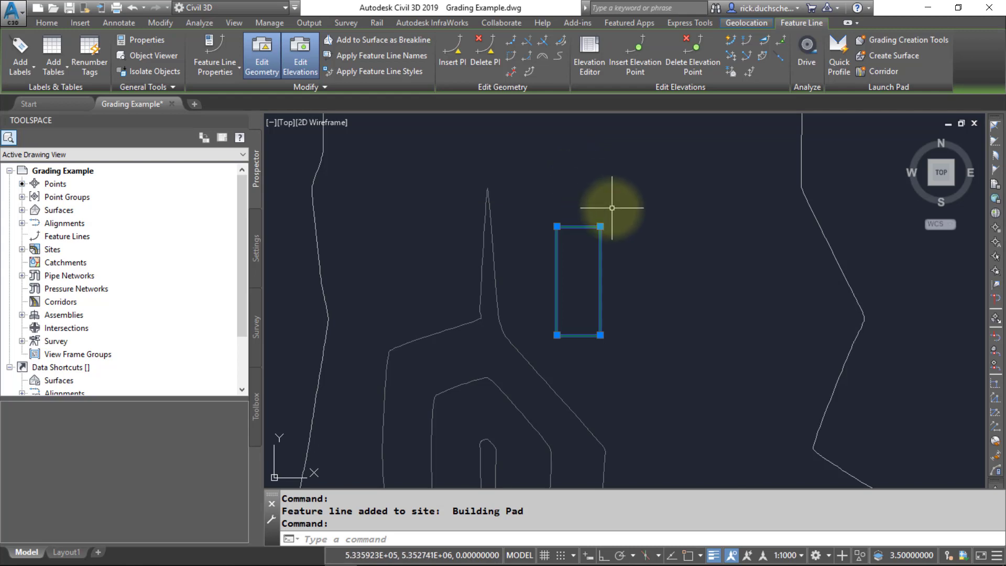
mouse_move(644, 237)
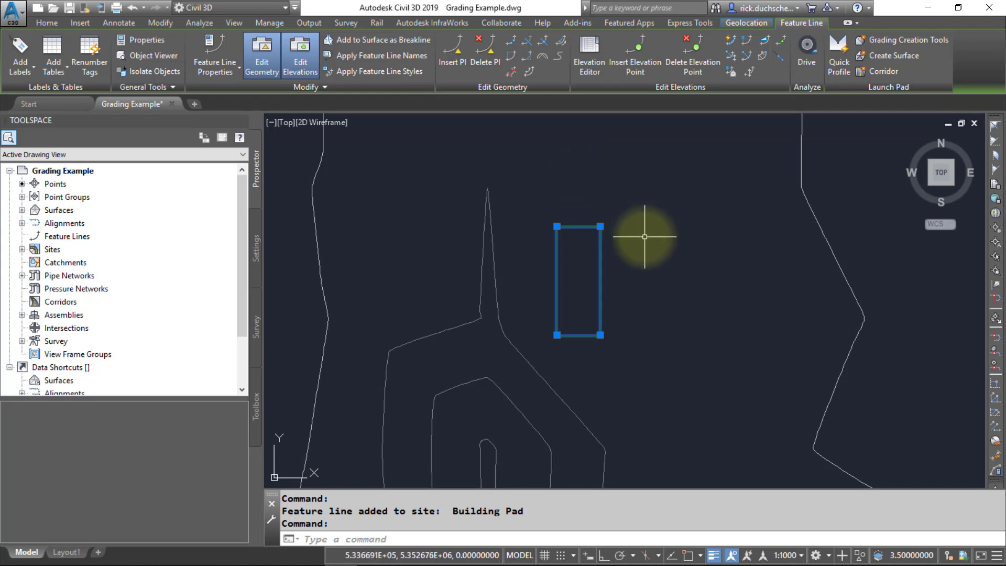
mouse_move(625, 268)
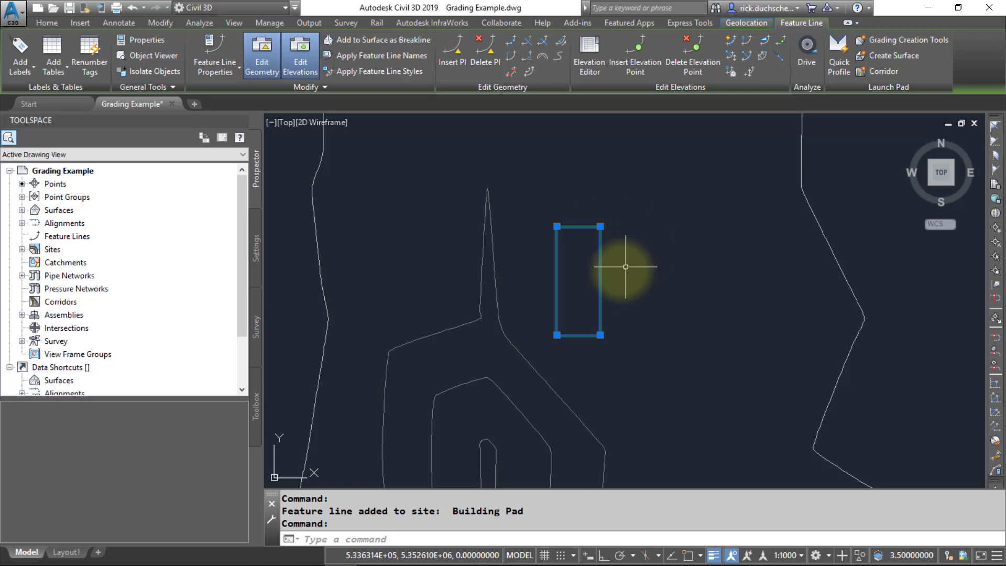
right_click(623, 267)
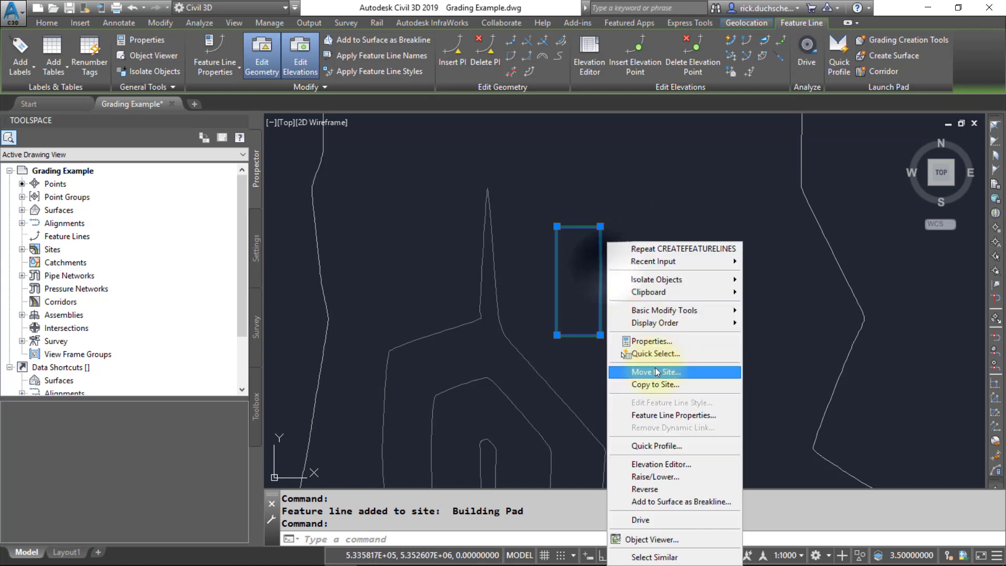
click(652, 342)
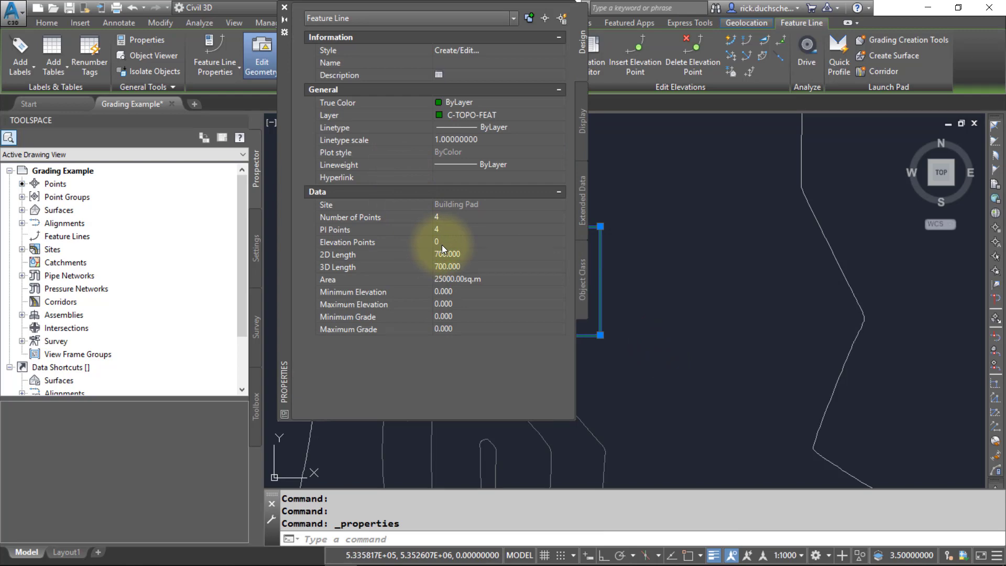
click(441, 291)
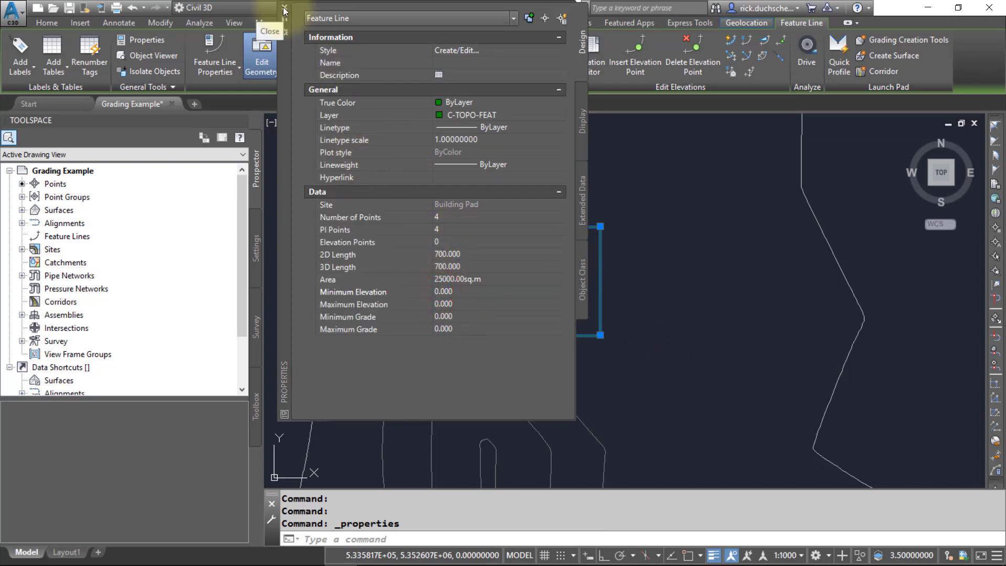
click(283, 11)
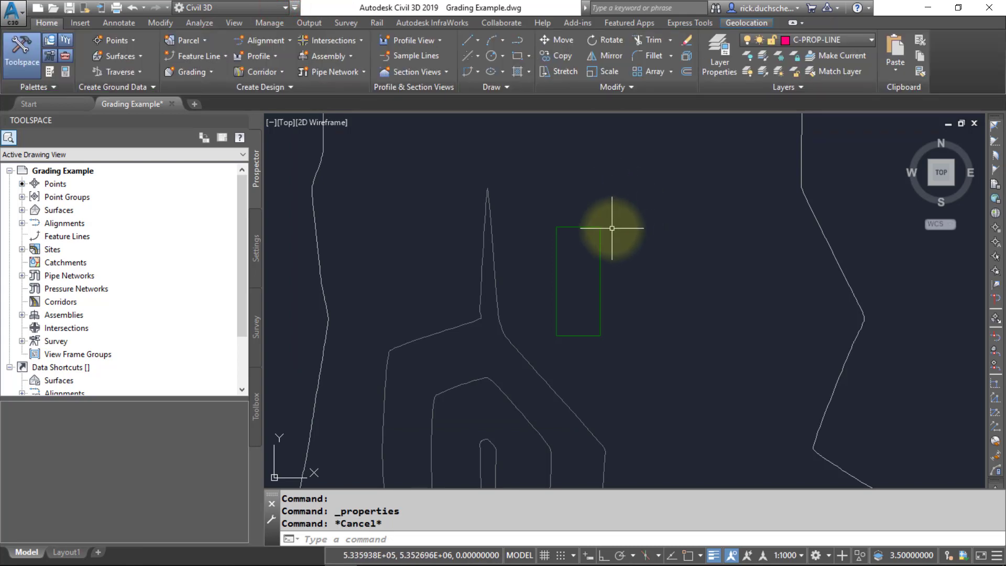
mouse_move(609, 229)
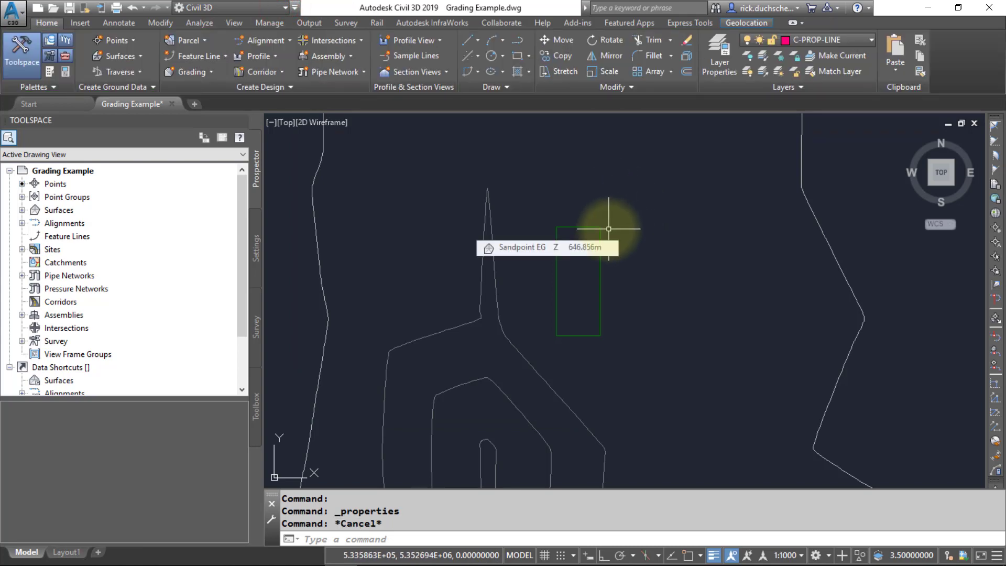
mouse_move(612, 323)
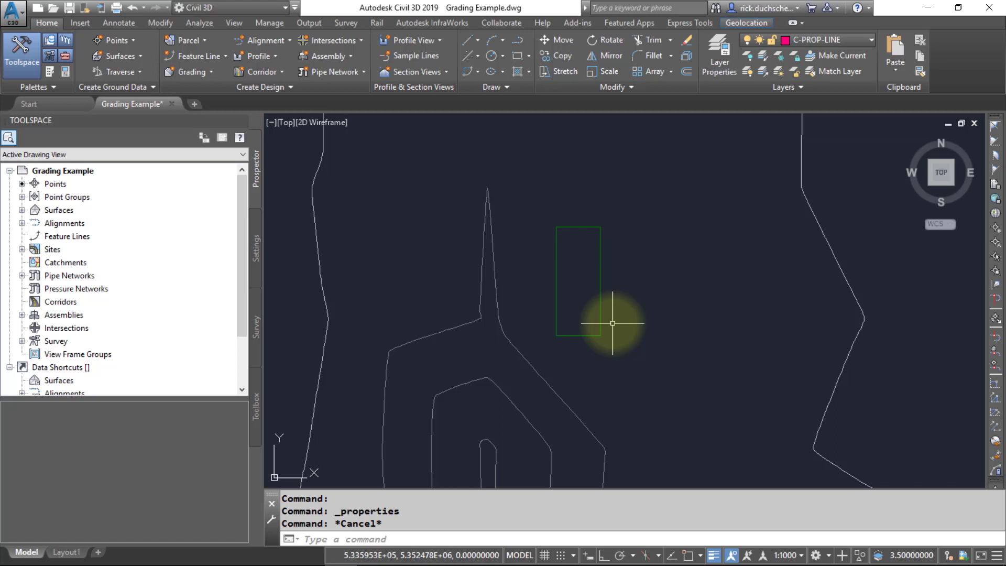
mouse_move(598, 367)
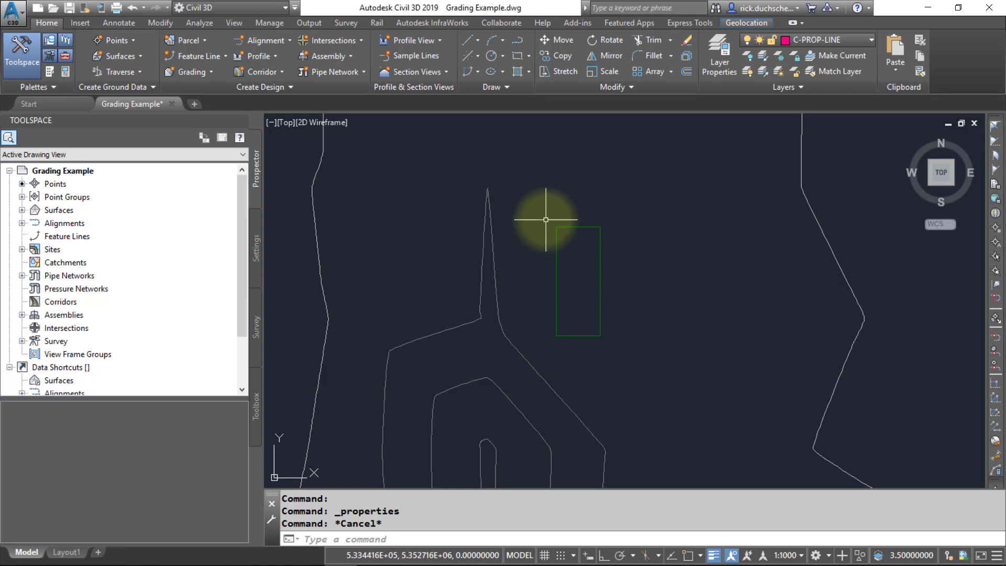
mouse_move(545, 220)
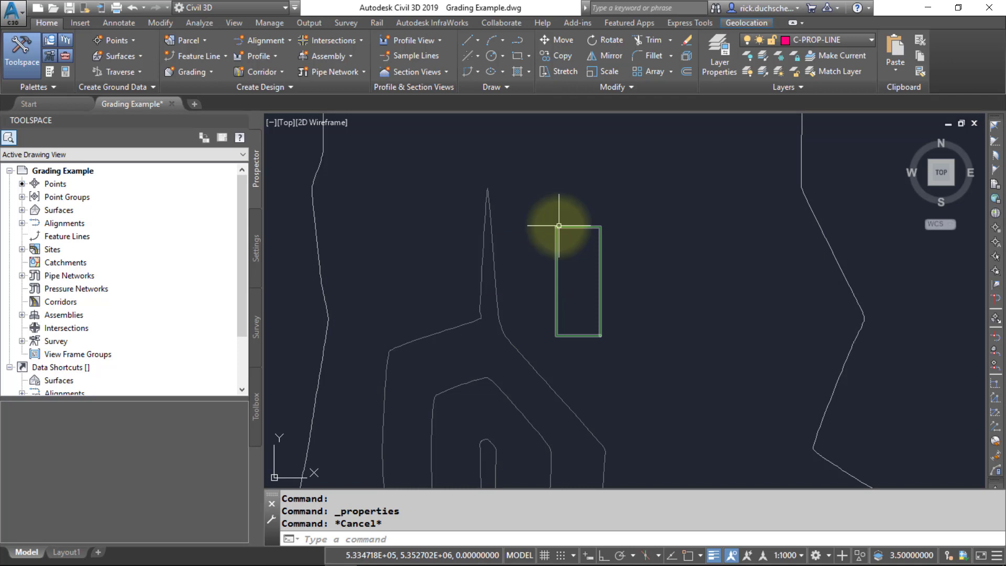
mouse_move(557, 226)
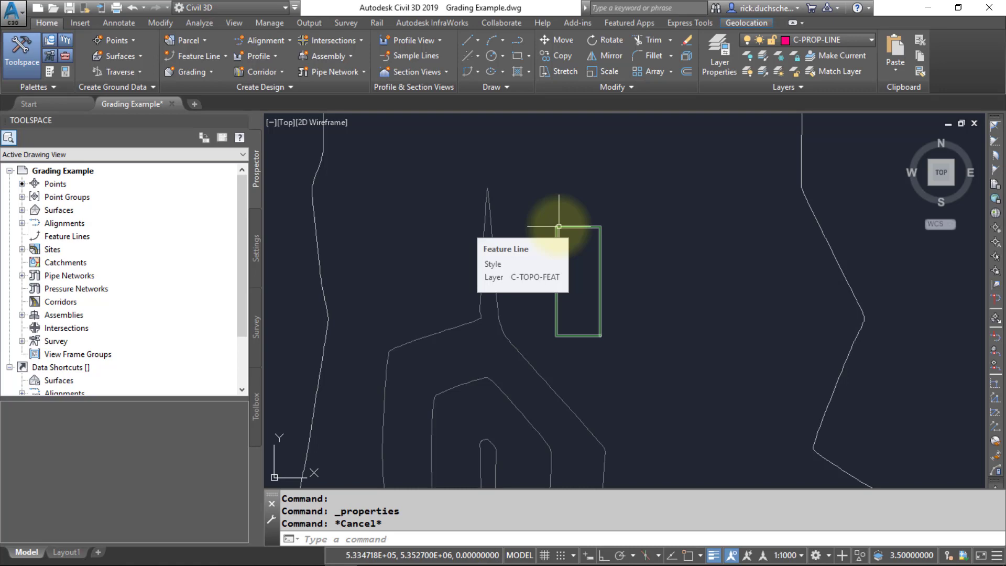
click(558, 227)
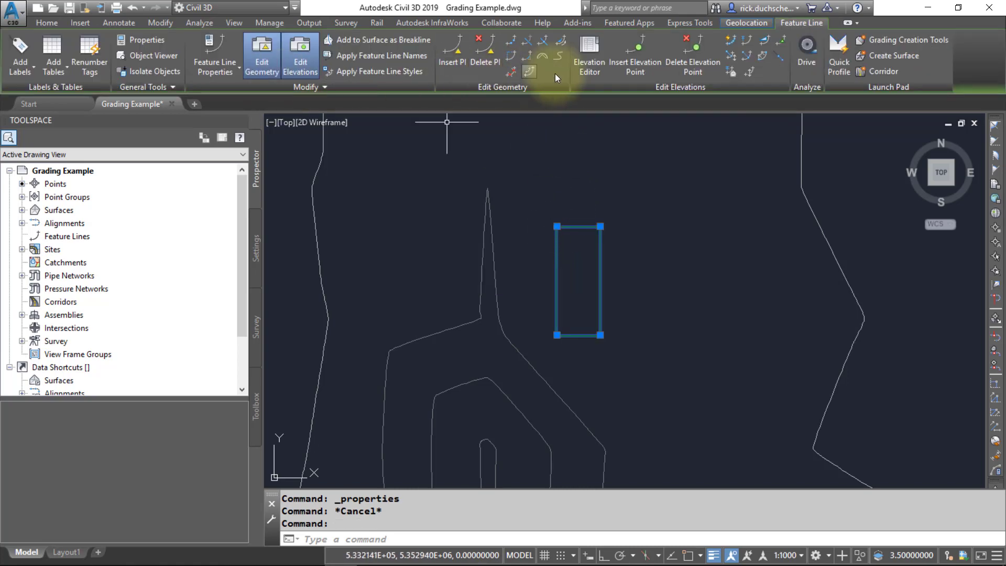
Step: Show the feature line's five stations (0+000 to 0+700, all 0.000 m) in the Elevation Editor and select them
click(589, 63)
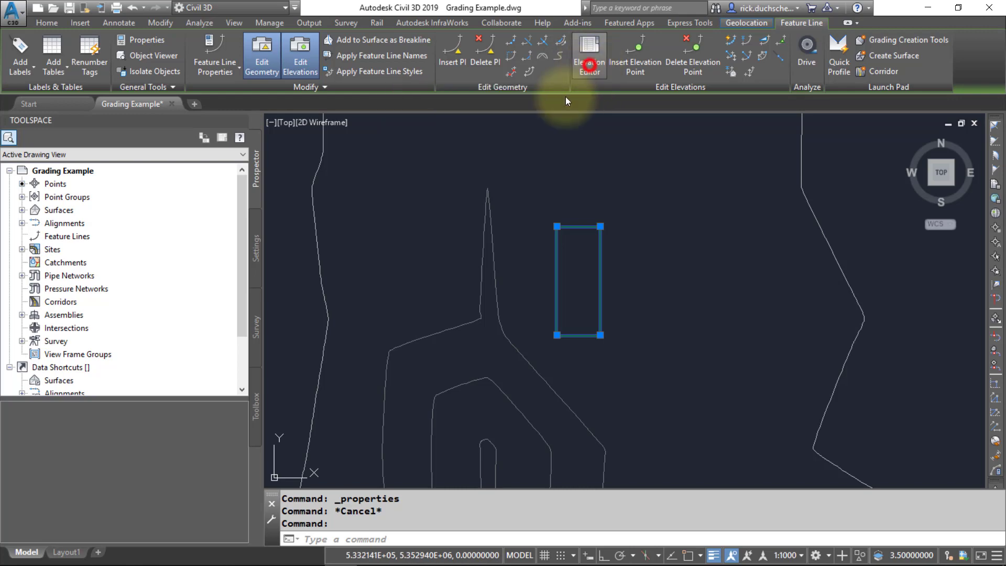
click(589, 49)
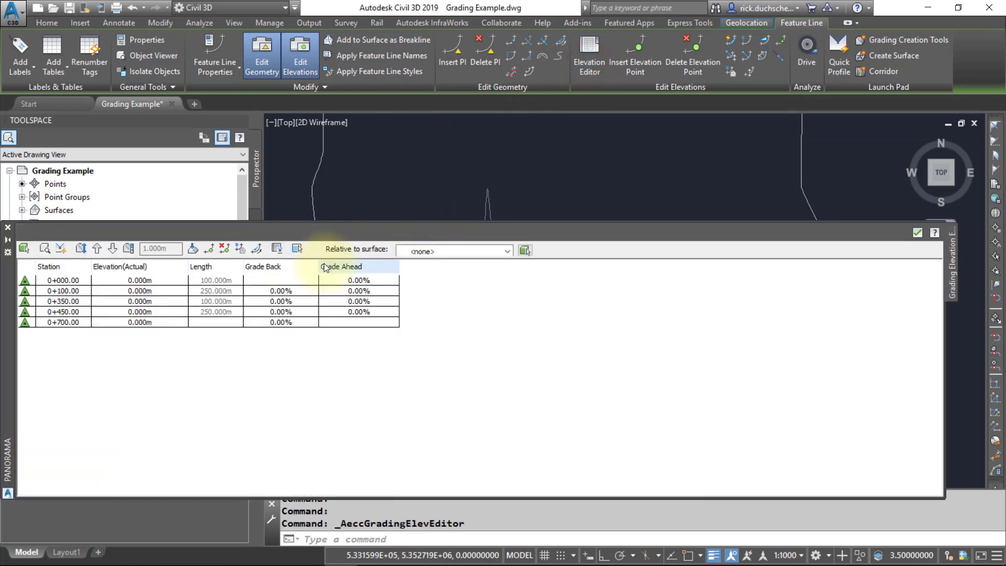
click(63, 280)
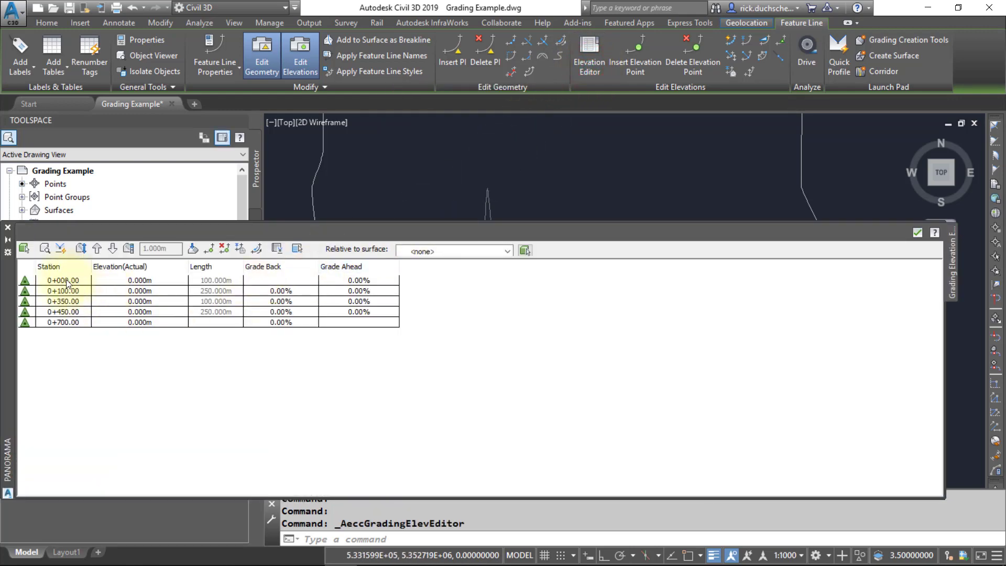
click(63, 280)
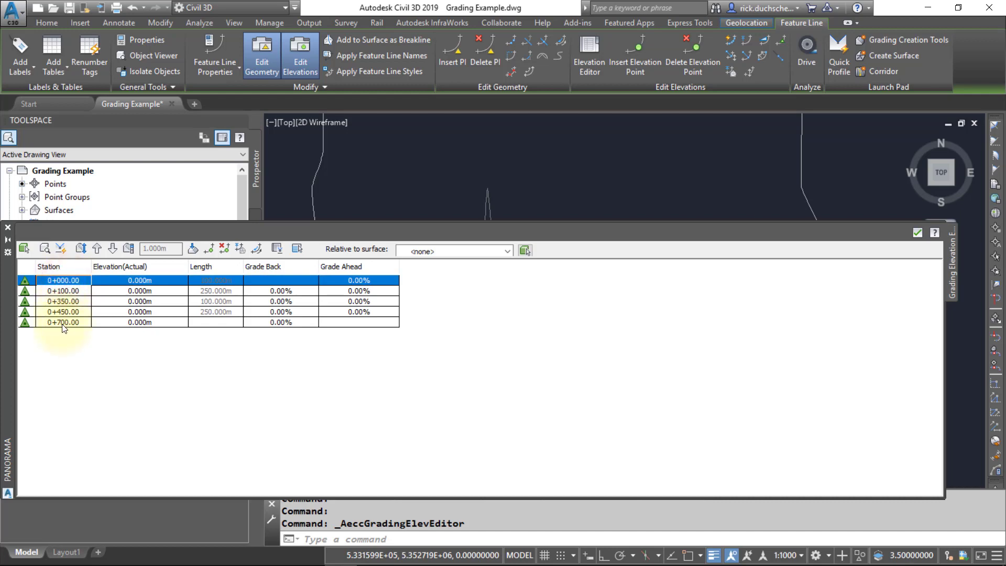
click(63, 323)
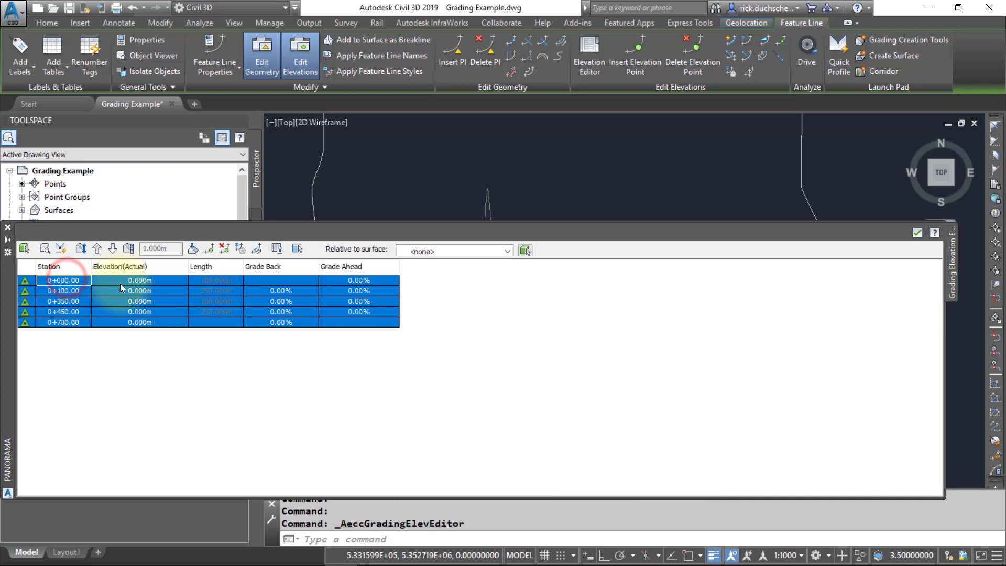
double_click(106, 280)
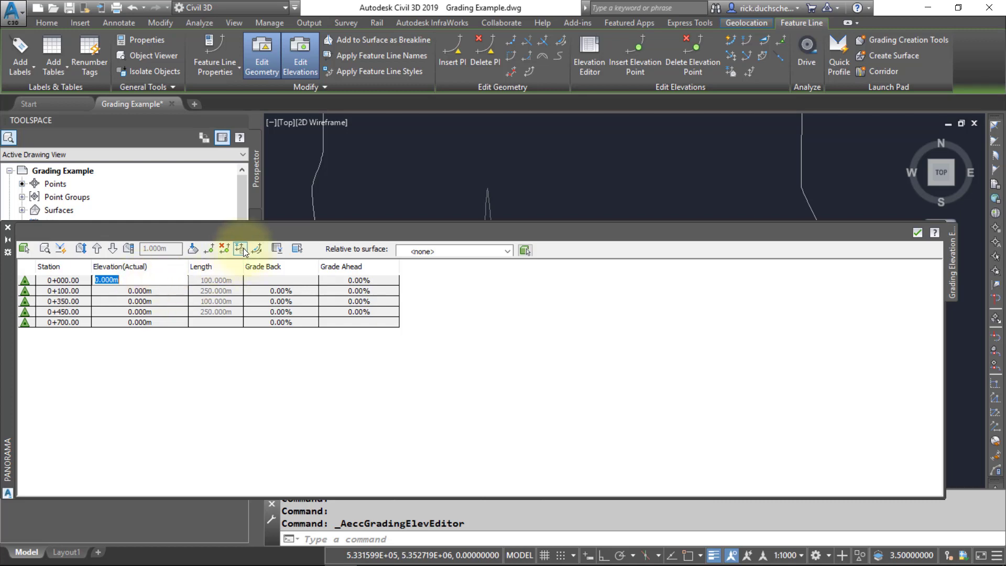
click(240, 248)
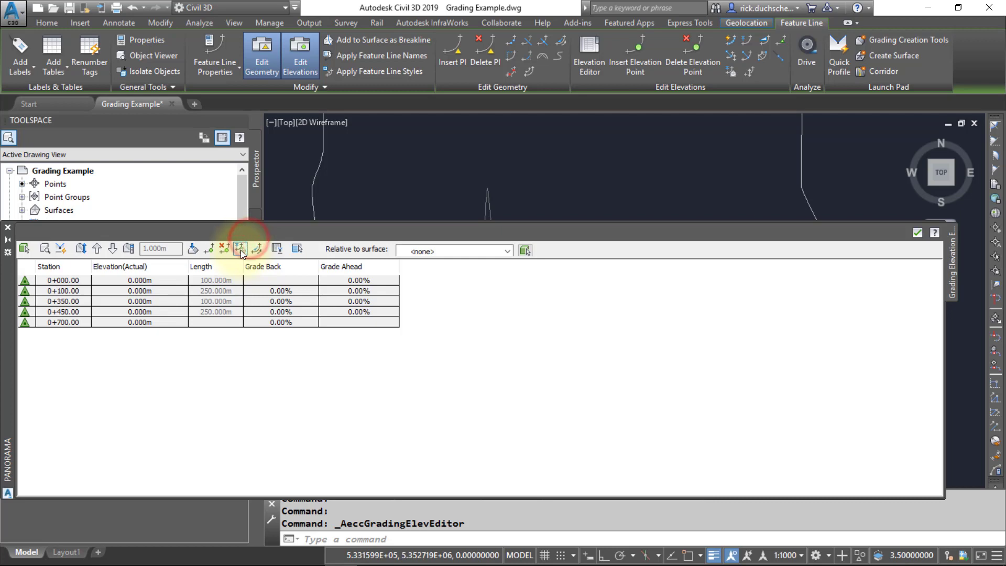
mouse_move(240, 253)
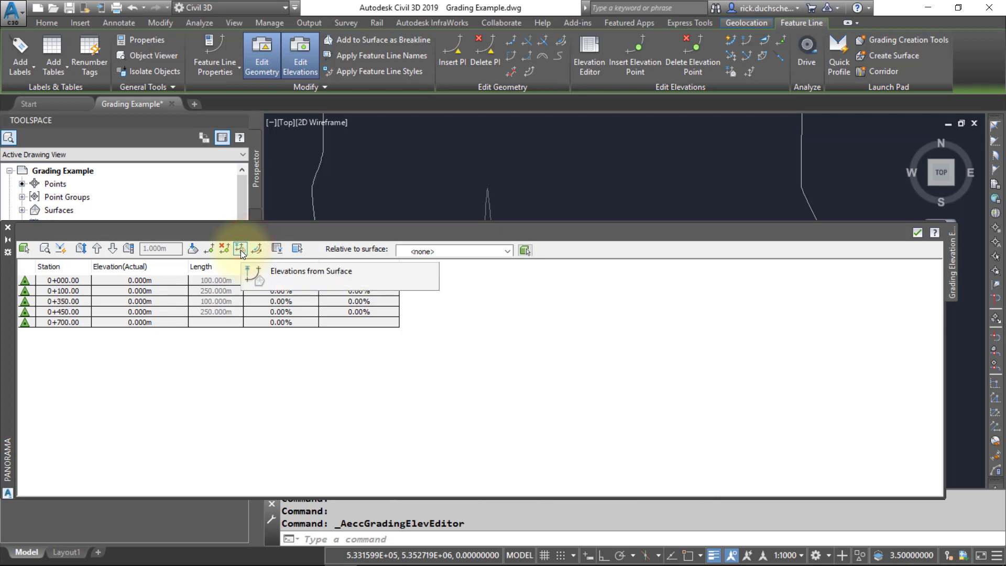
Step: Assign vertex elevations from the Sandpoint EG surface (about 646 m) and select every row
click(241, 250)
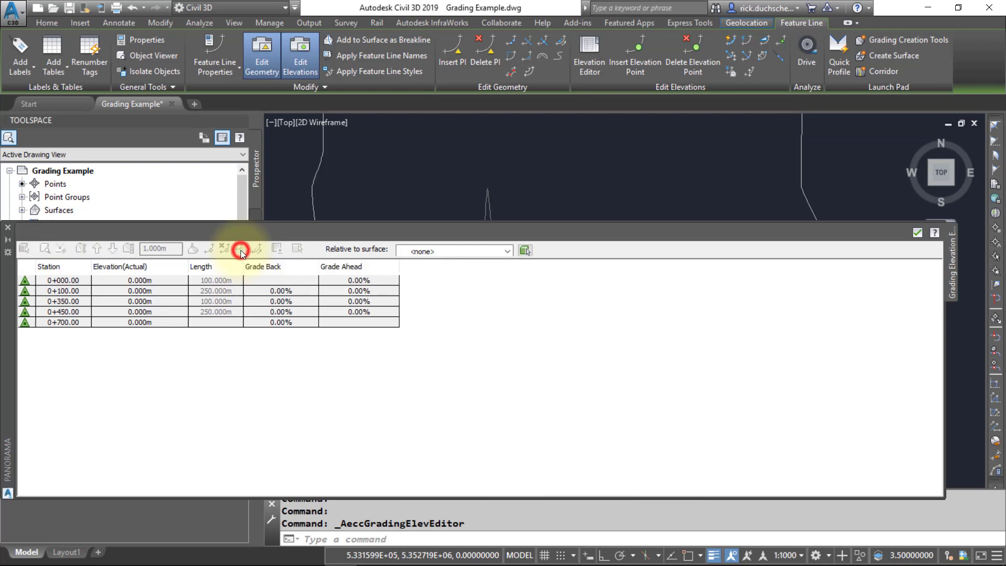
click(241, 250)
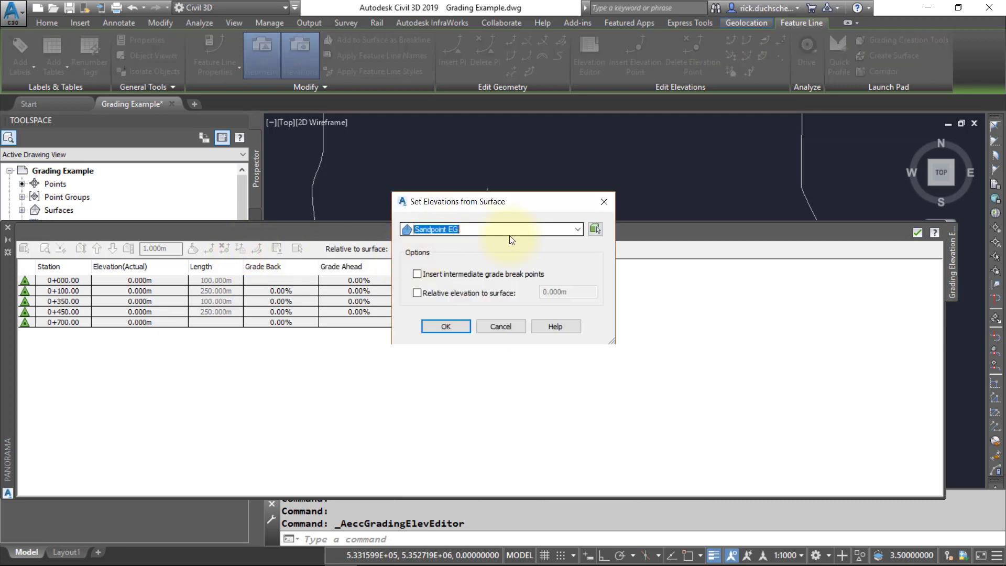
click(576, 228)
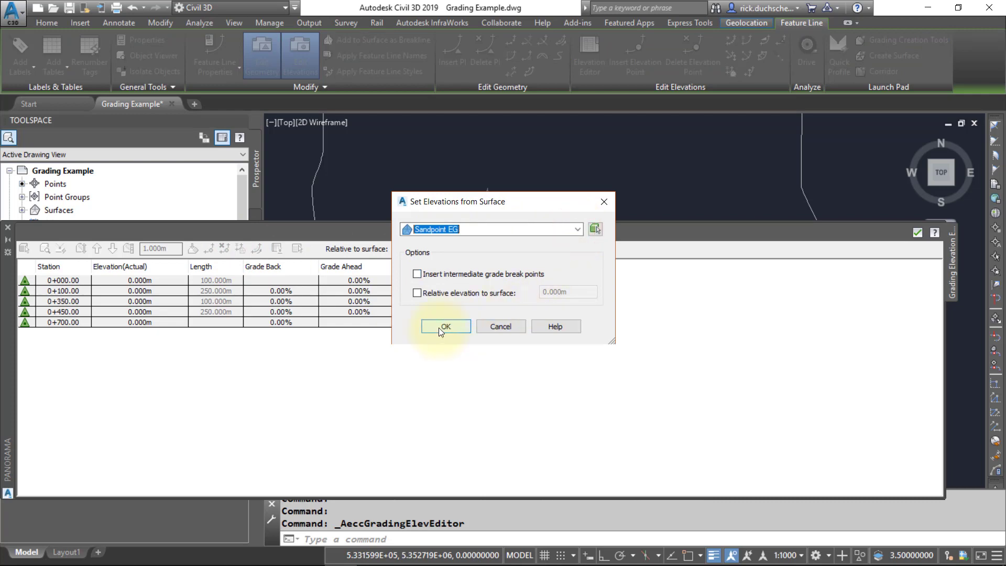
click(445, 327)
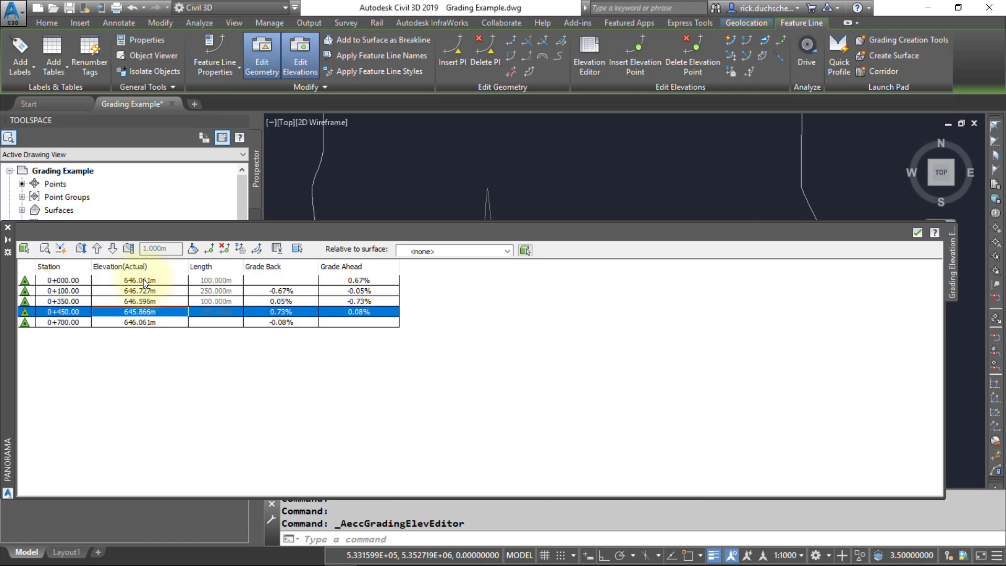
click(63, 323)
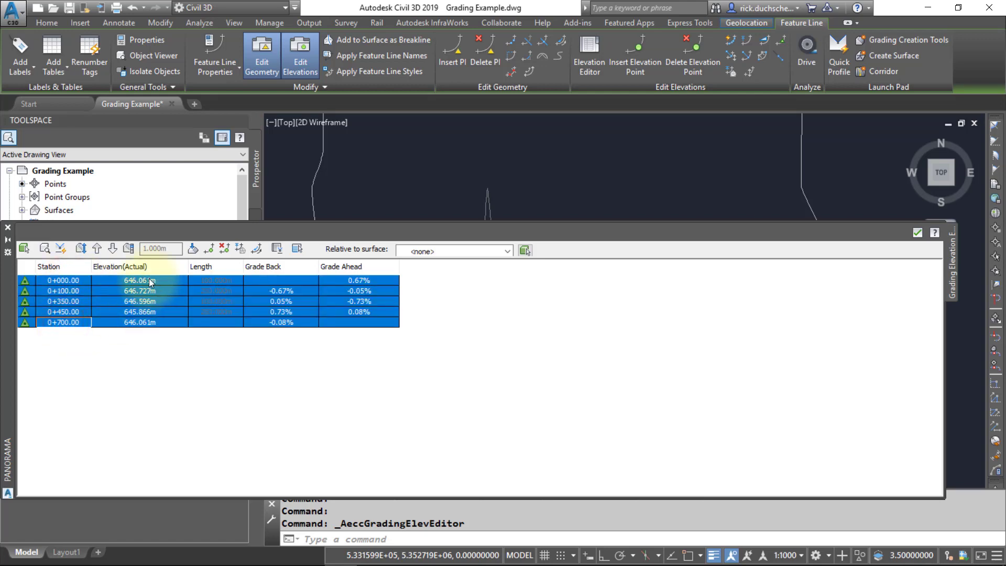
Step: Enter a flat 647 m elevation for all selected vertices
double_click(139, 279)
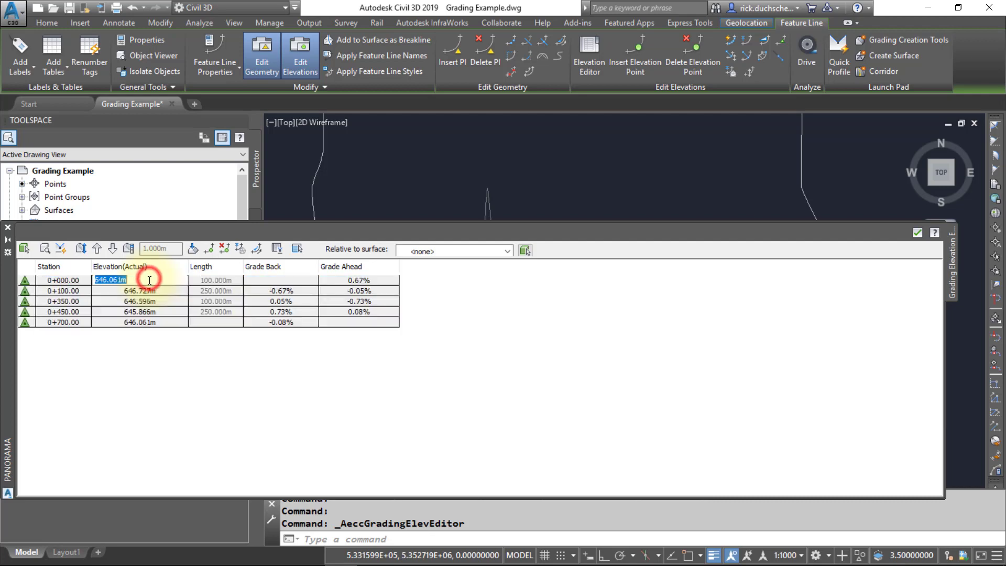
text(6)
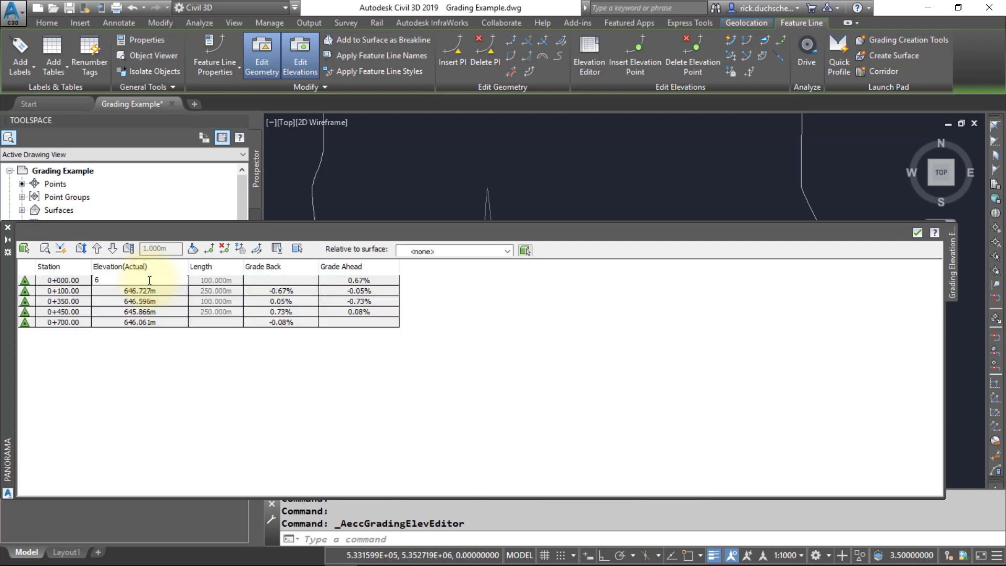
text(47)
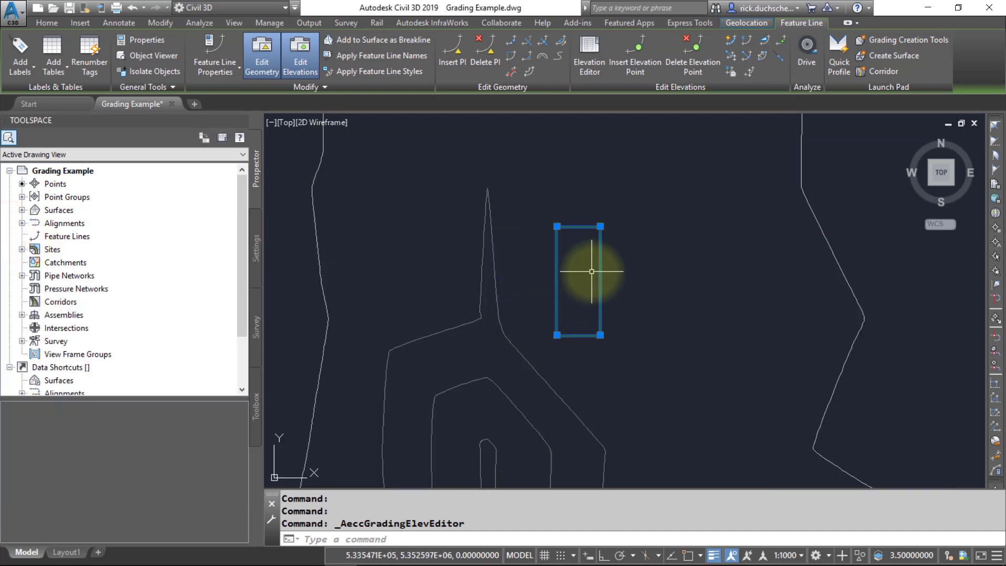
mouse_move(701, 118)
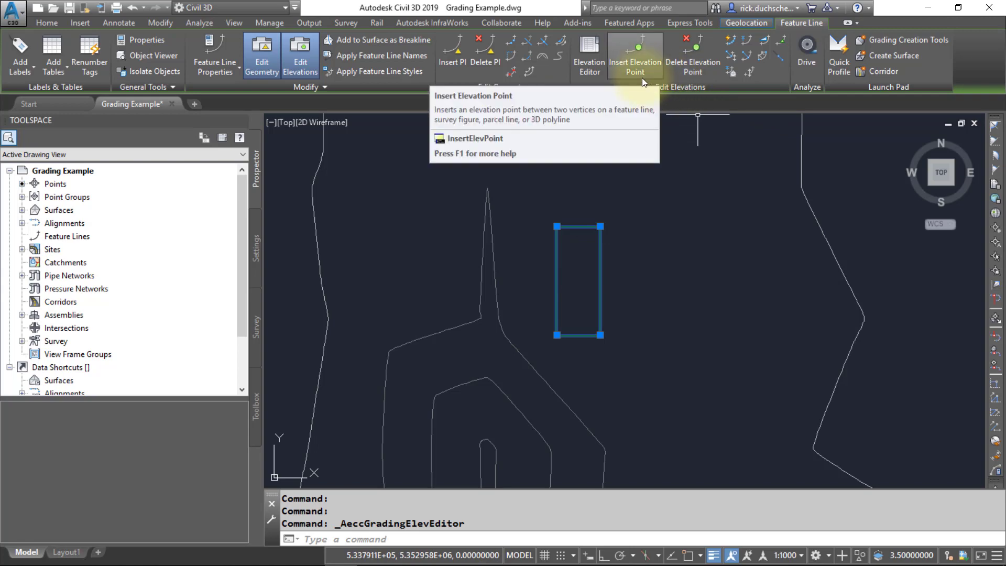
mouse_move(486, 68)
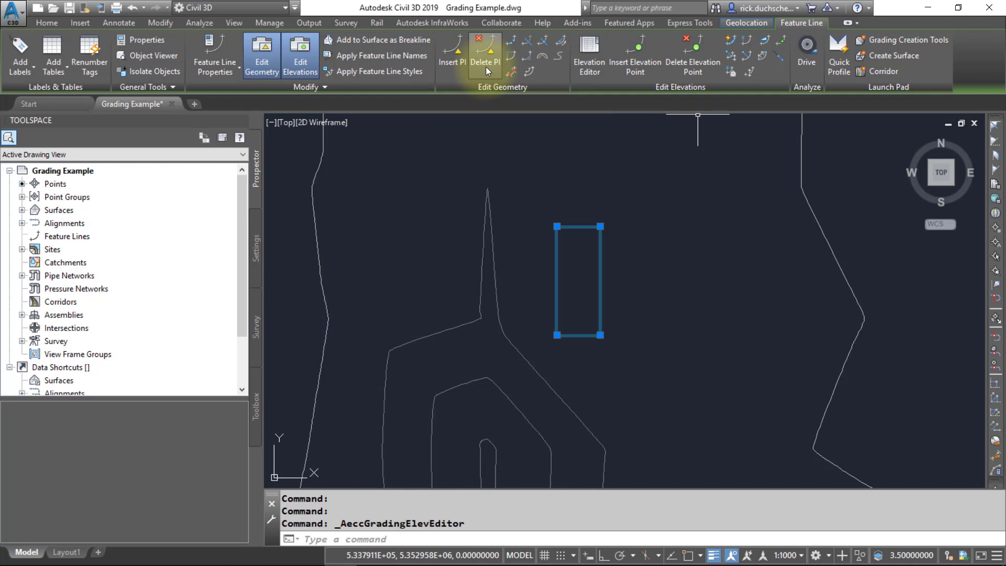
mouse_move(487, 69)
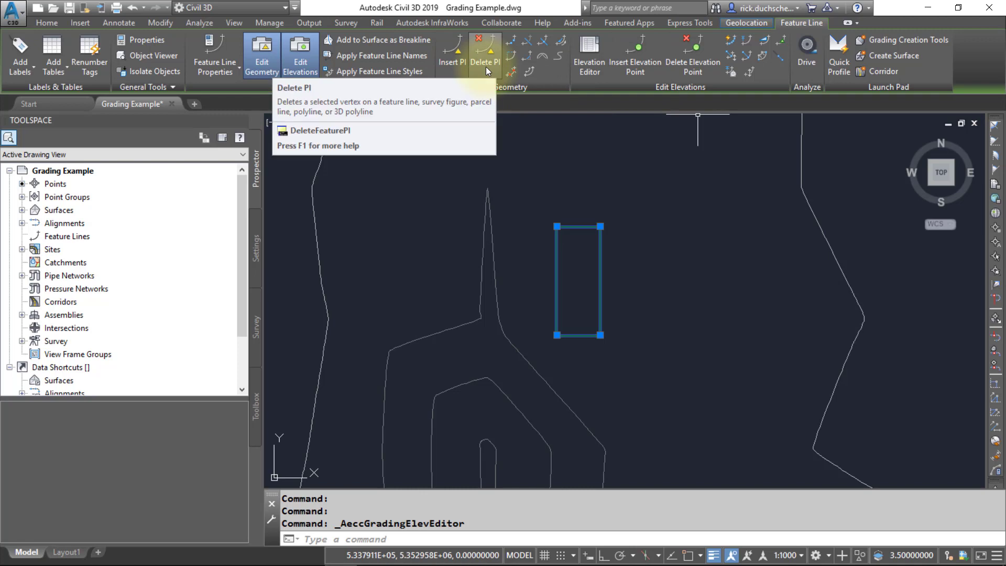
mouse_move(593, 62)
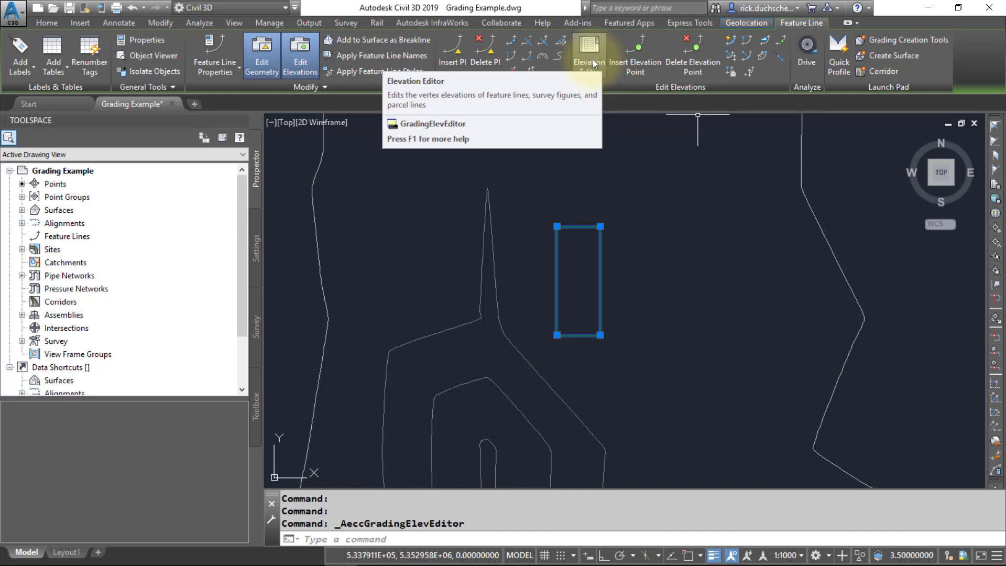
click(589, 44)
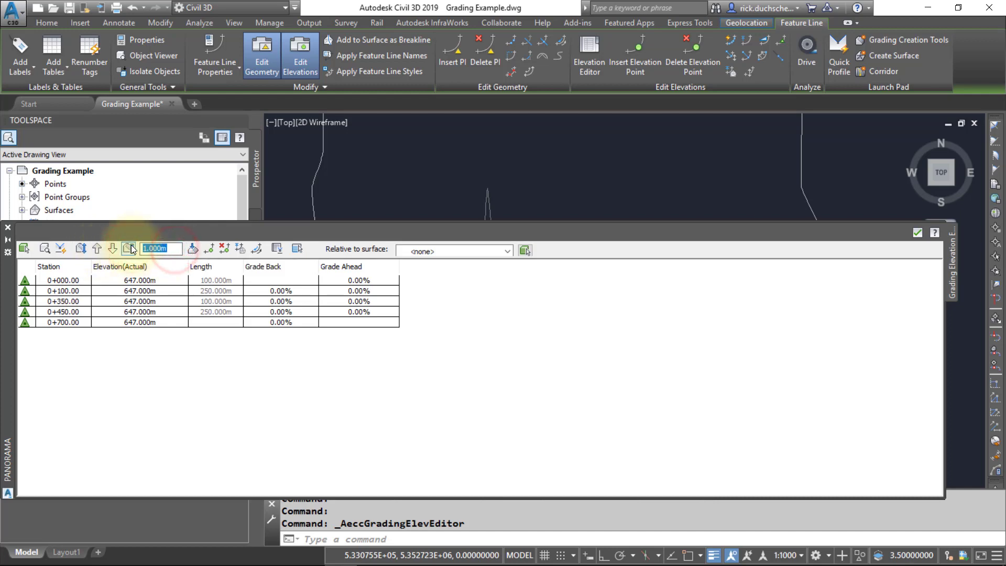
text(.25)
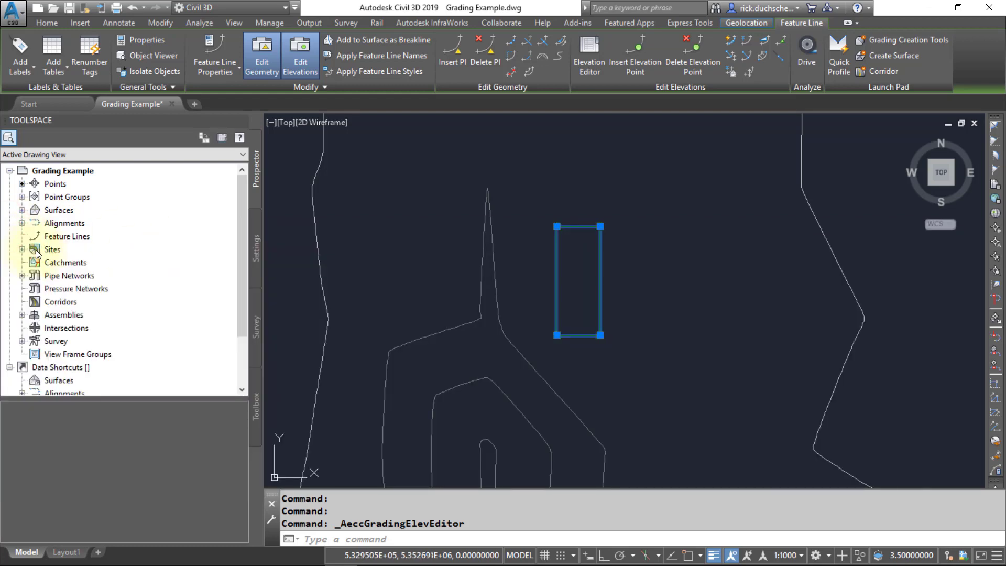
Step: Expand Sites > Building Pad in Prospector to list its single 700 m feature line and grading groups
click(22, 249)
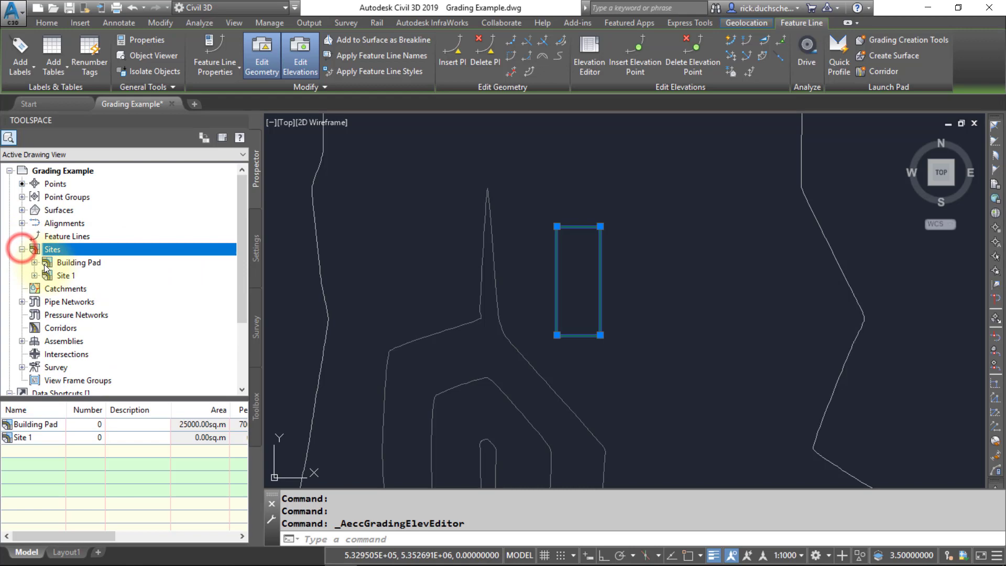
click(32, 262)
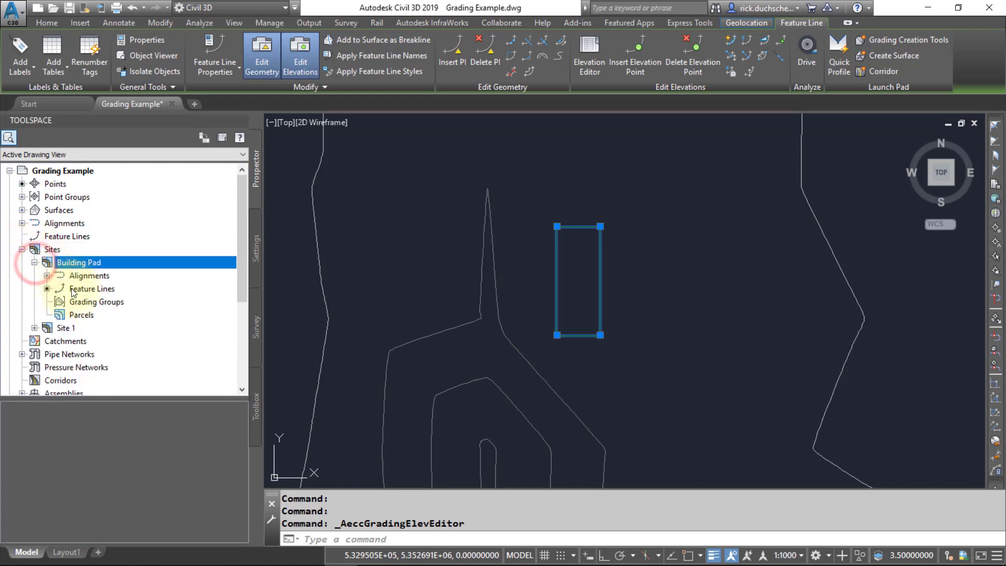
click(92, 289)
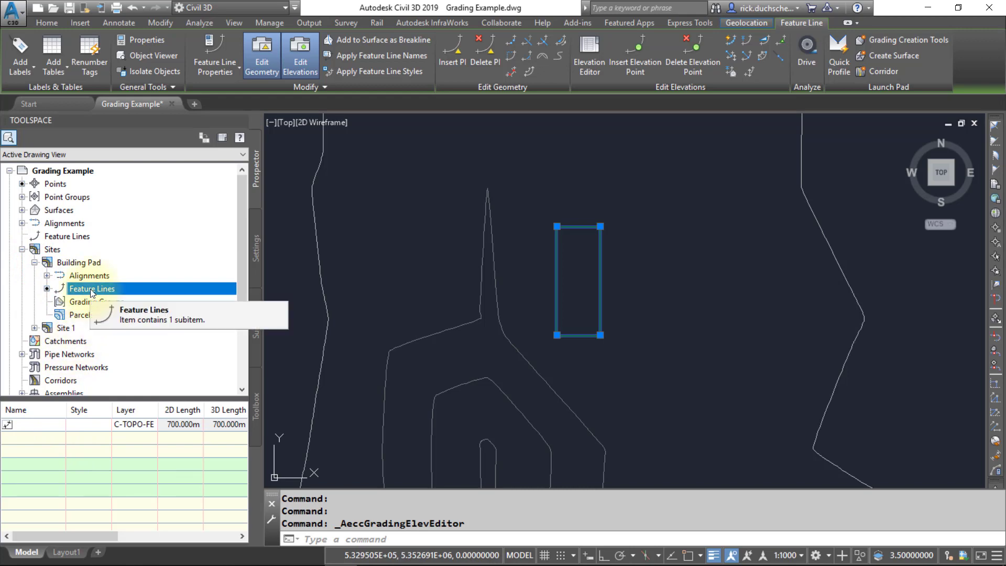
mouse_move(84, 319)
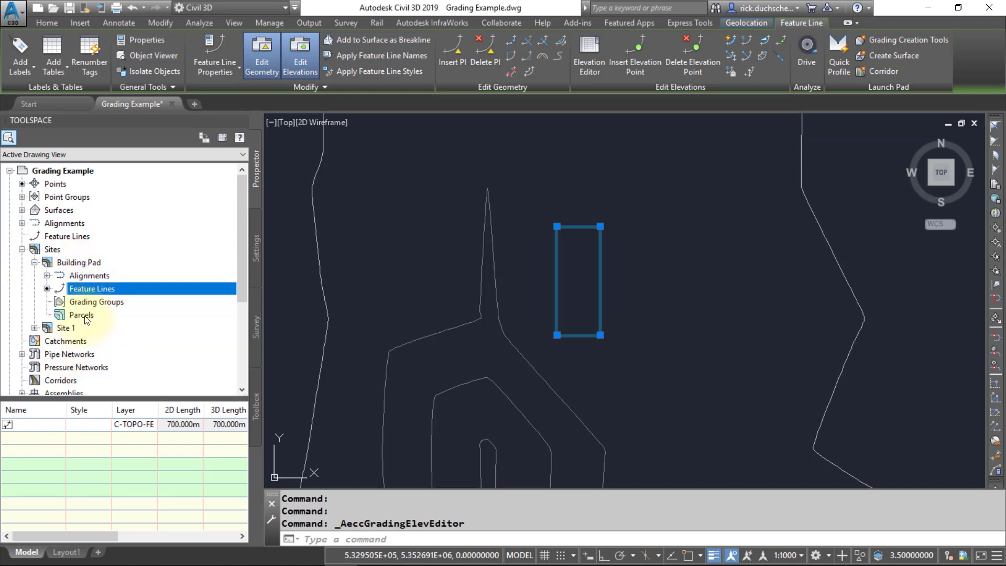
click(96, 302)
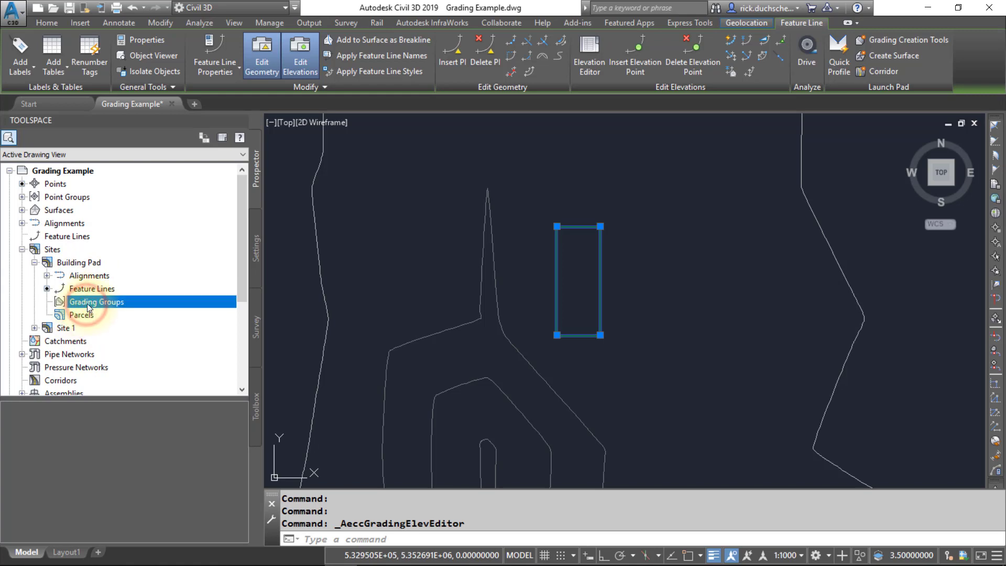